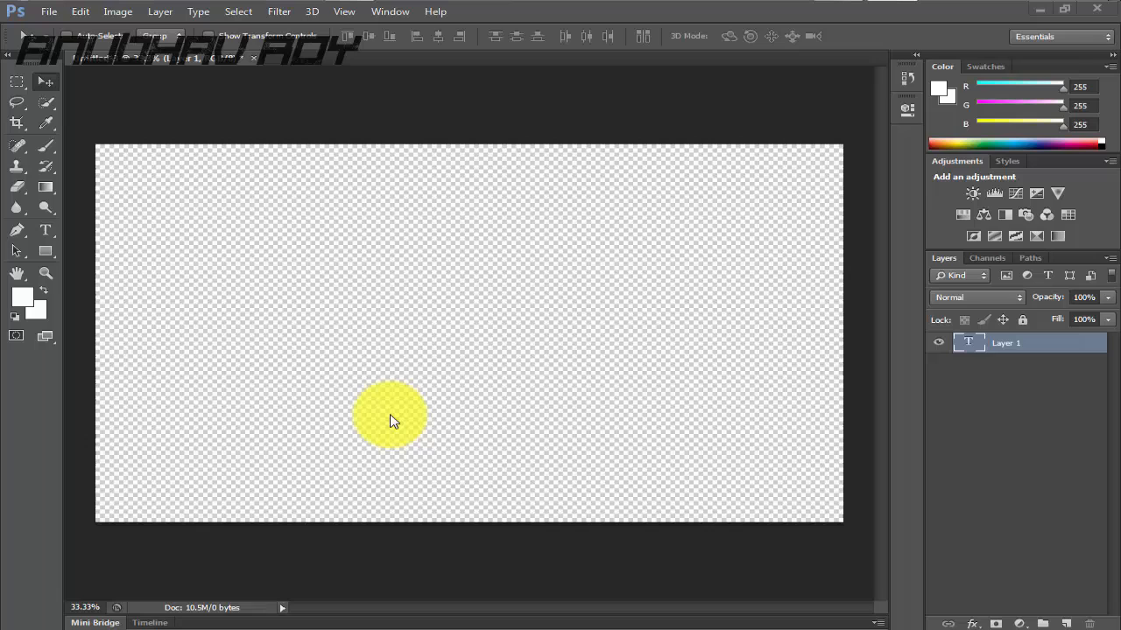
# Reveal the File commands to begin a new banner document.
pyautogui.moveTo(388, 417); pyautogui.dragTo(315, 438)
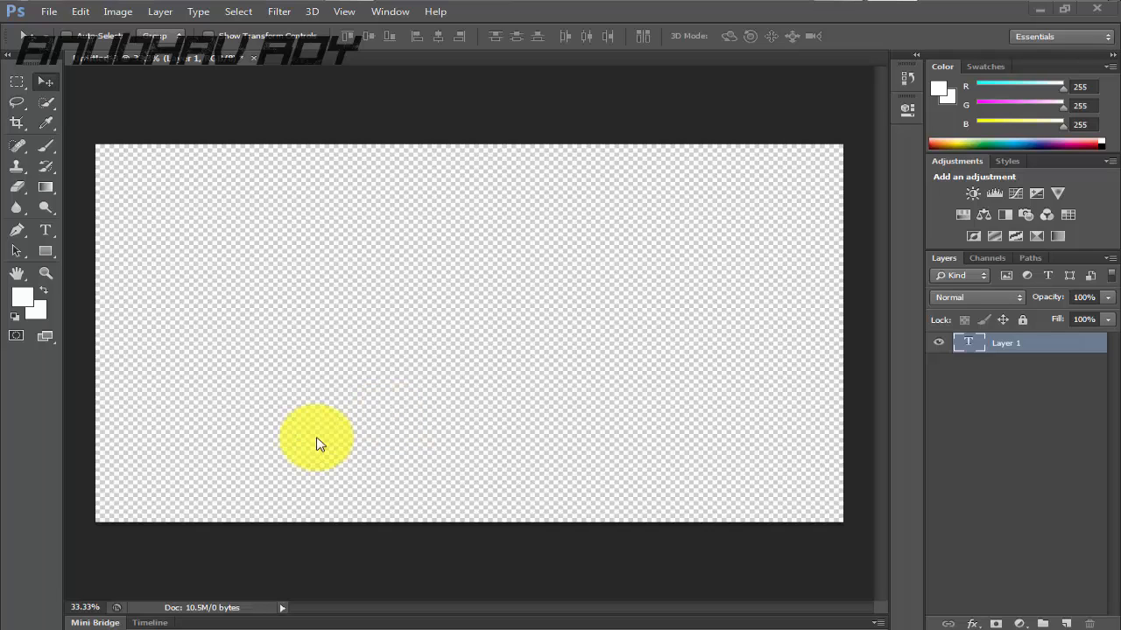
pyautogui.moveTo(316, 438); pyautogui.dragTo(157, 336)
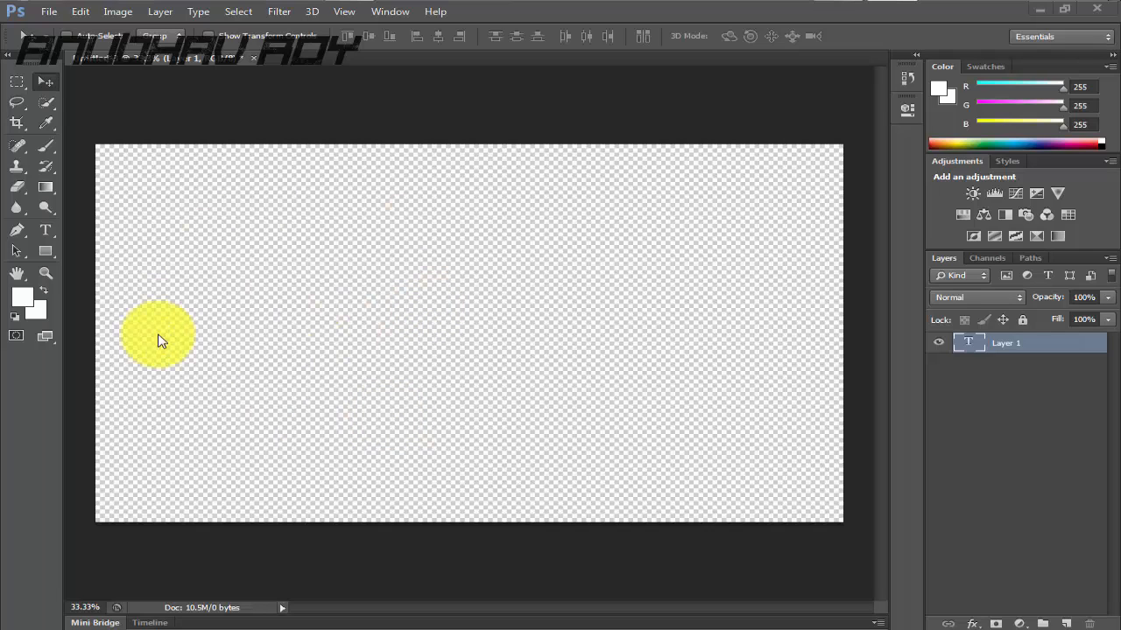
pyautogui.click(49, 10)
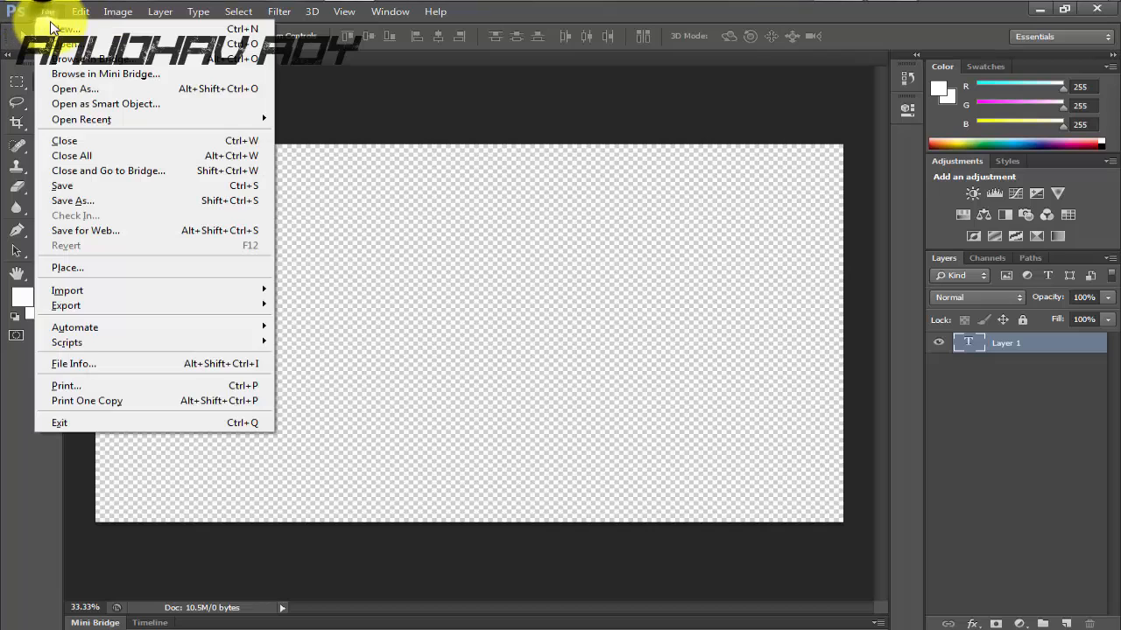
# Create a new 2560 x 1440 pixel document with a transparent background.
pyautogui.click(67, 28)
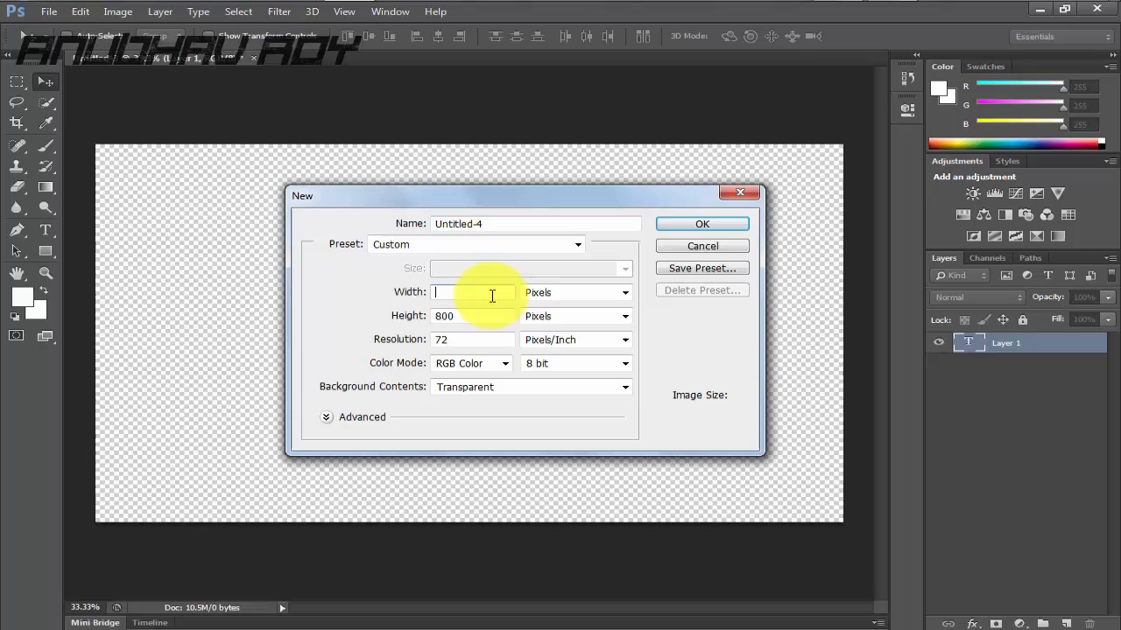
pyautogui.write('2560')
pyautogui.click(473, 315)
pyautogui.write('1')
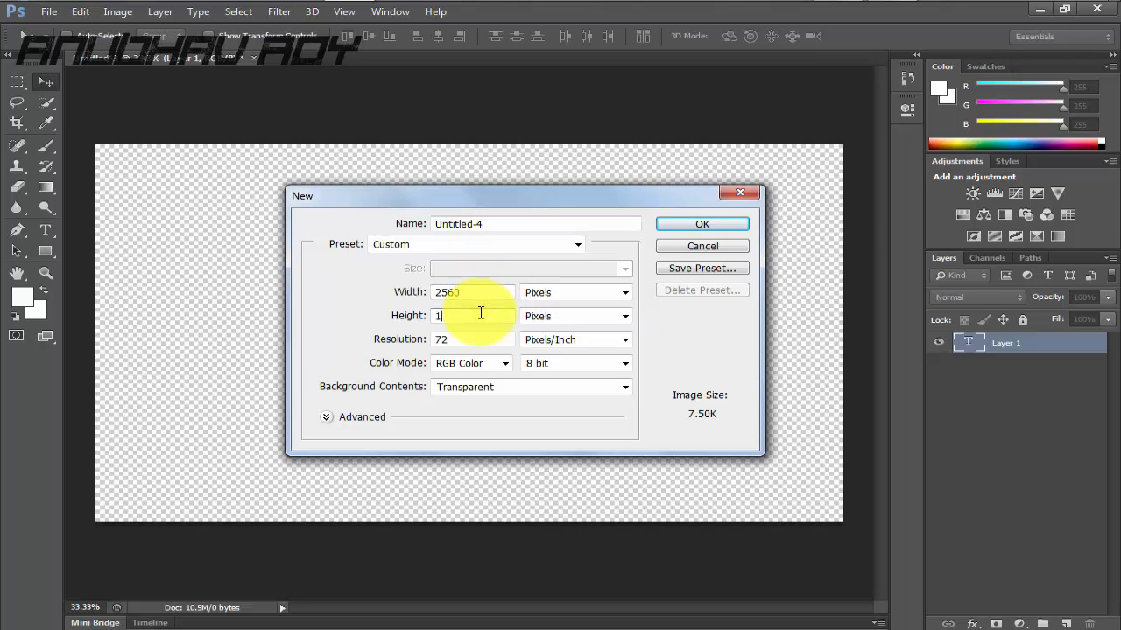
pyautogui.write('440')
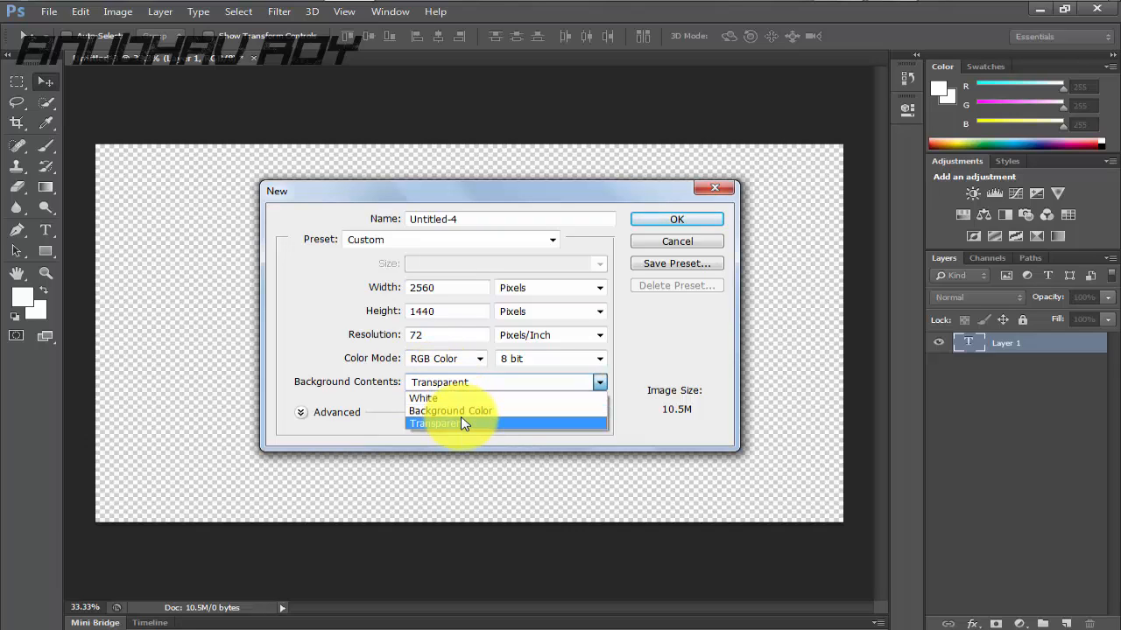
pyautogui.click(430, 422)
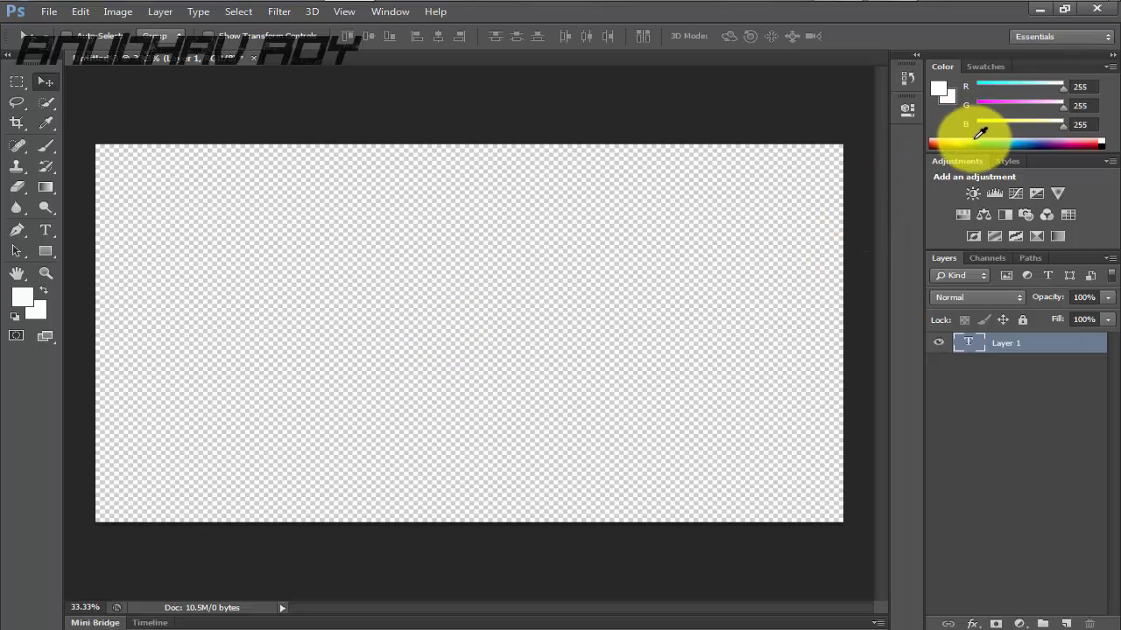
pyautogui.click(358, 288)
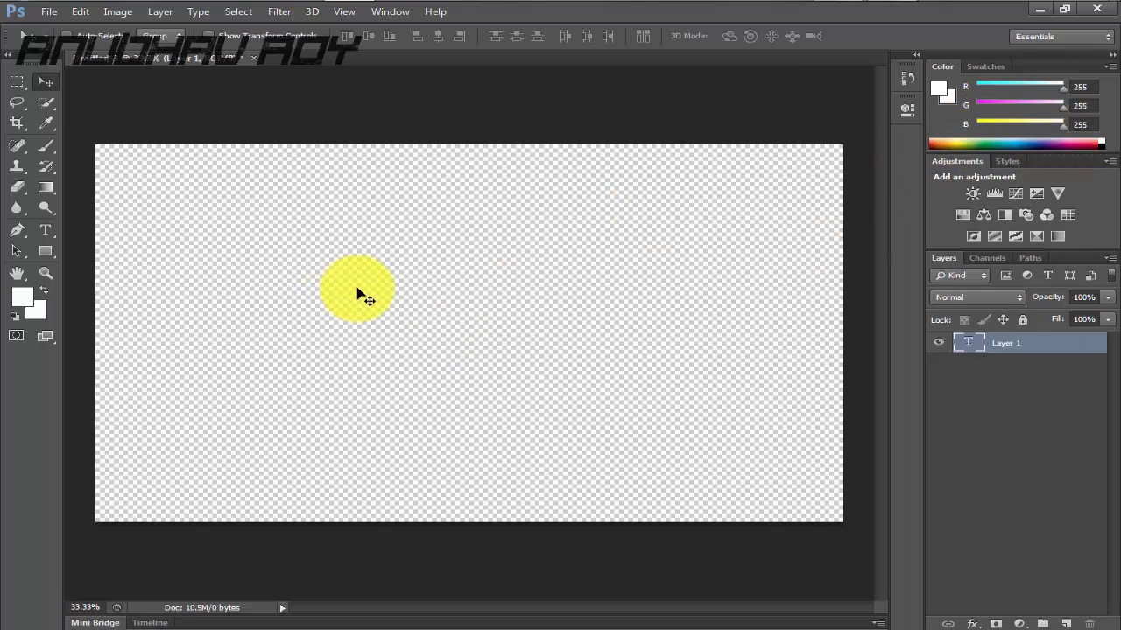
pyautogui.moveTo(357, 289); pyautogui.dragTo(534, 400)
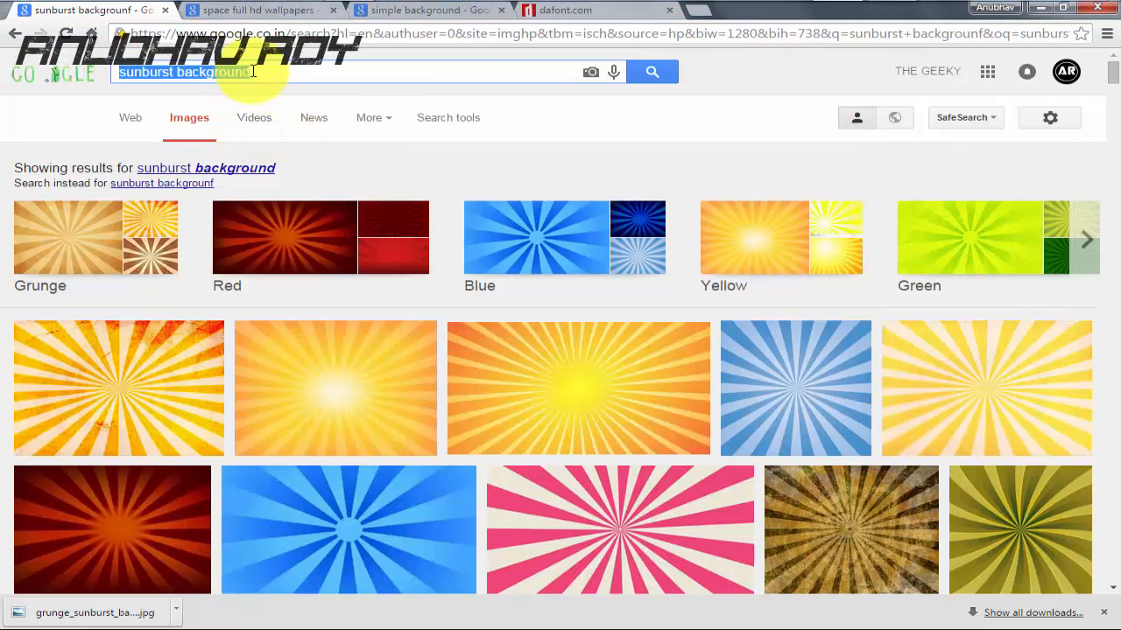
# Browse Google Images results for sunburst, space wallpaper and simple backgrounds.
pyautogui.click(184, 72)
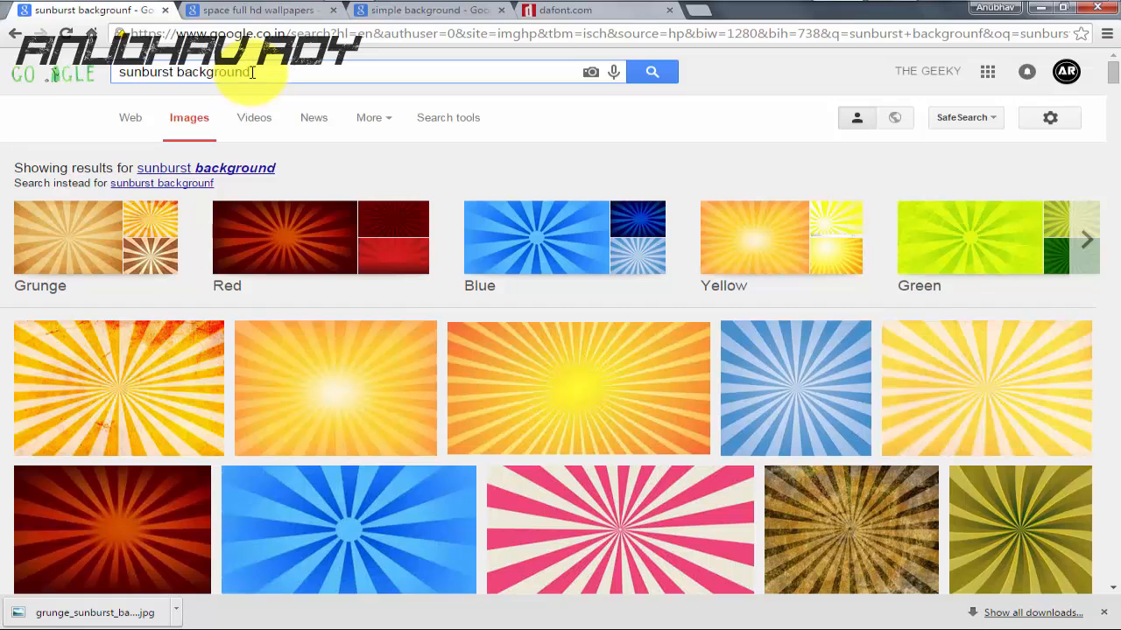
pyautogui.scroll(-3)
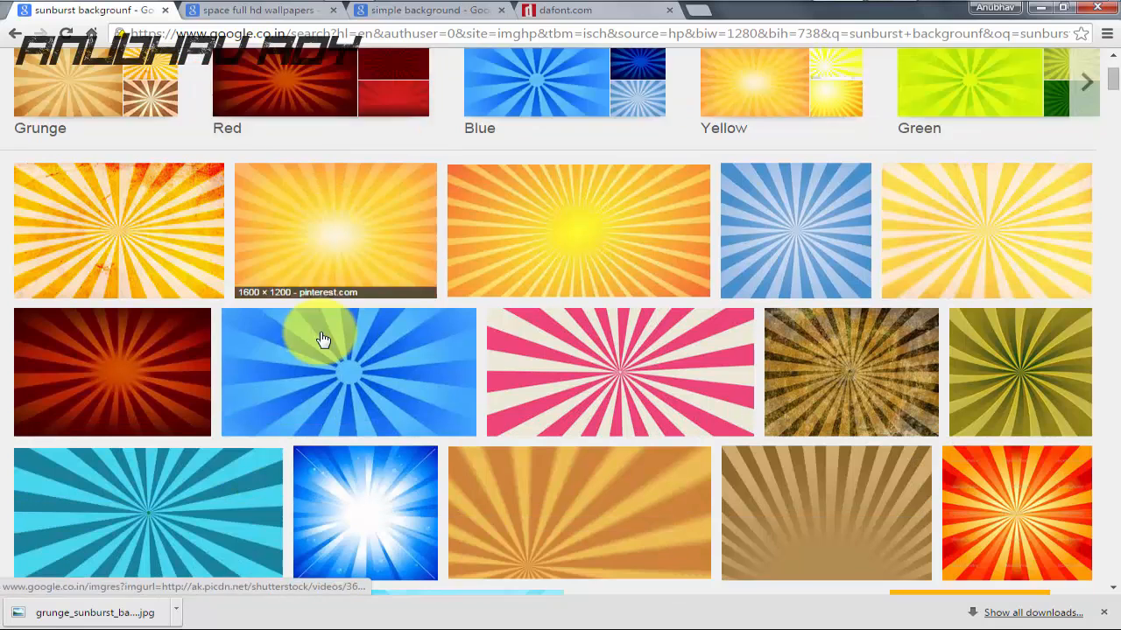
pyautogui.scroll(-3)
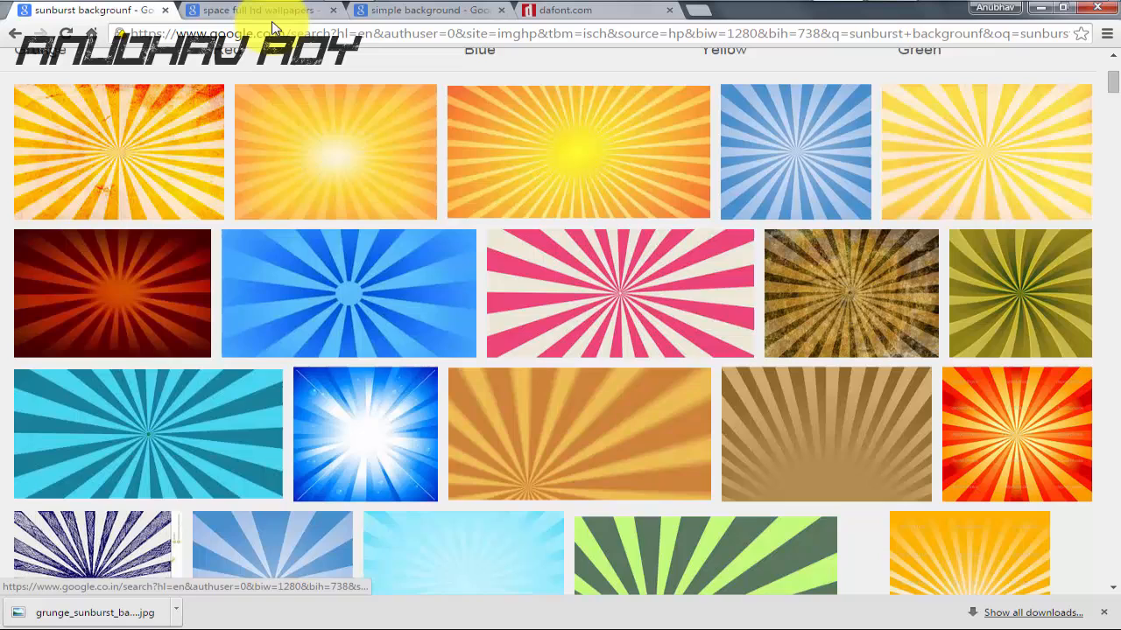
pyautogui.click(254, 10)
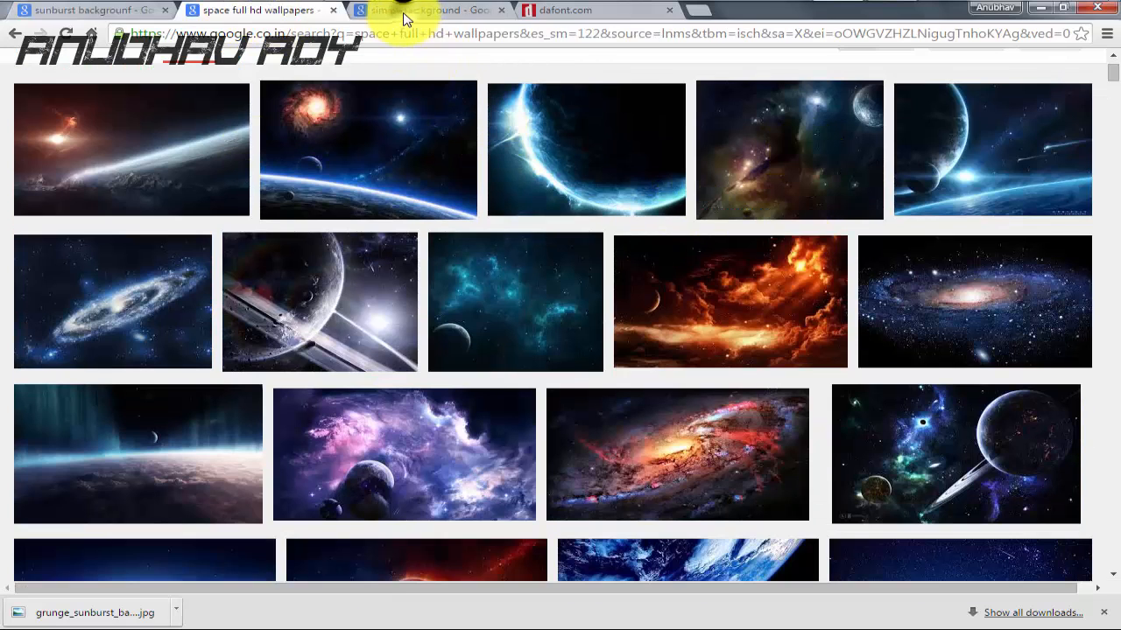
pyautogui.click(427, 10)
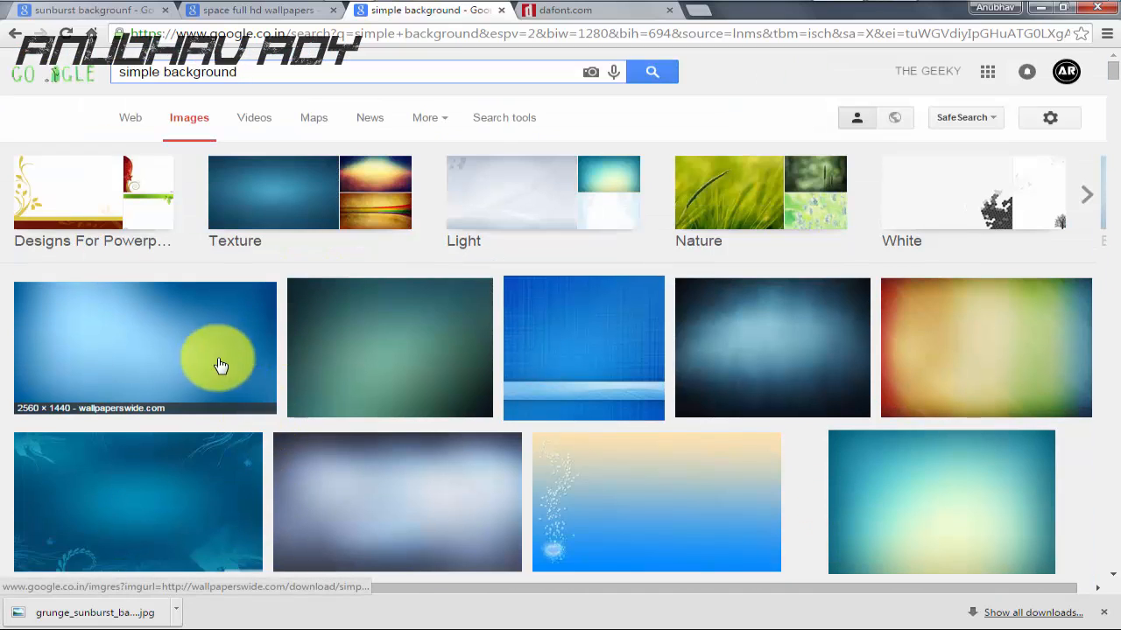
pyautogui.moveTo(98, 352)
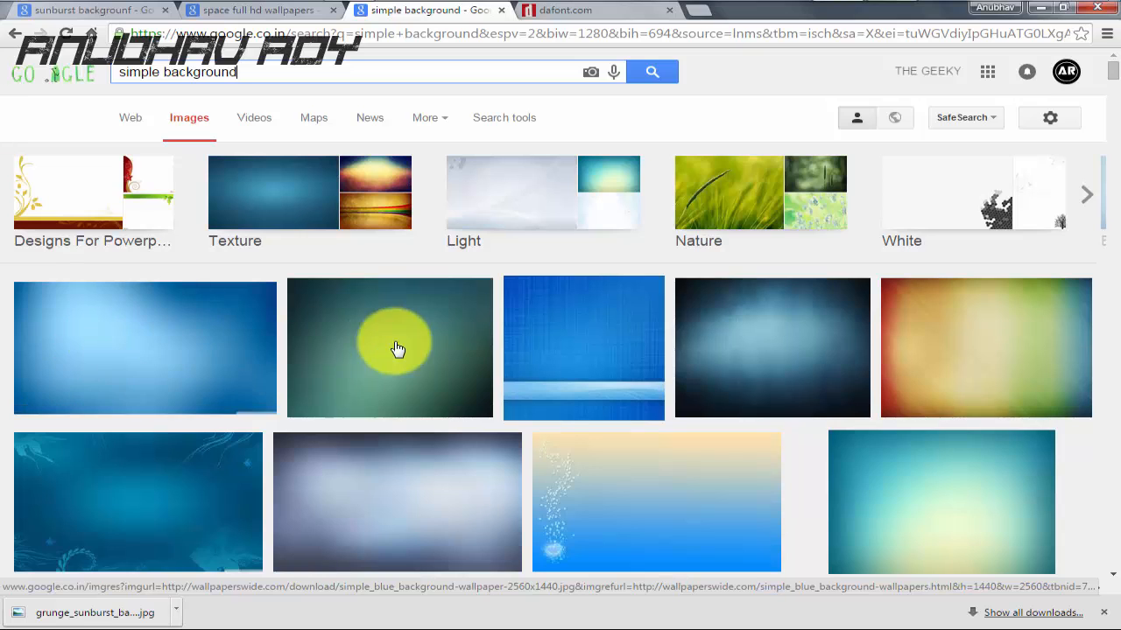
pyautogui.moveTo(217, 348)
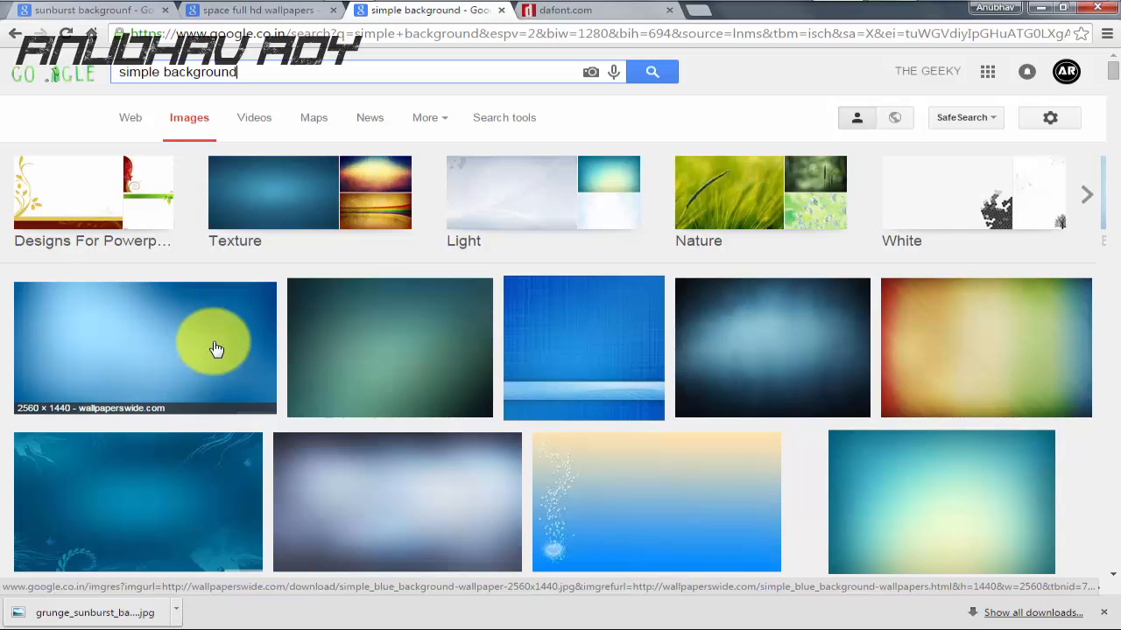
pyautogui.moveTo(44, 410)
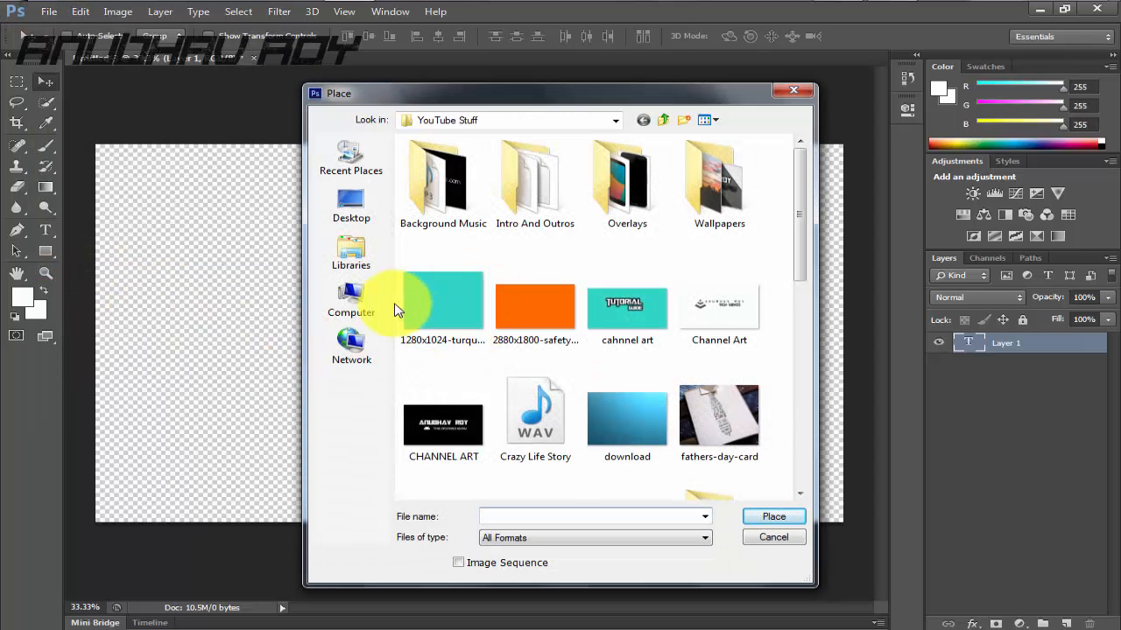
# Place the turquoise solid-colour background image as a layer filling the canvas.
pyautogui.click(442, 305)
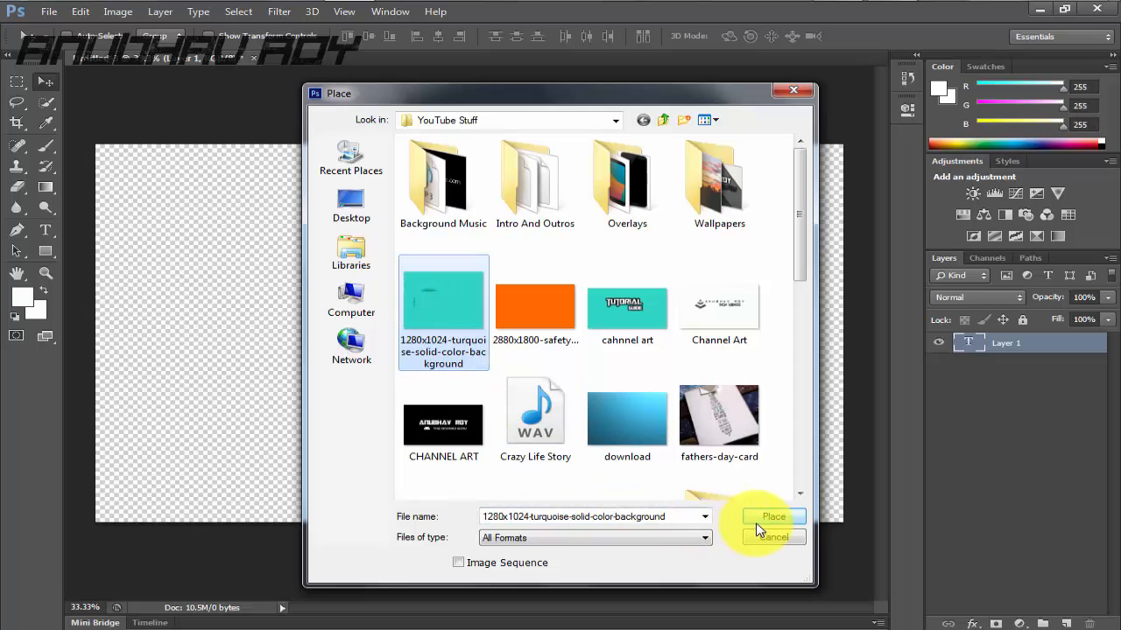
pyautogui.click(772, 516)
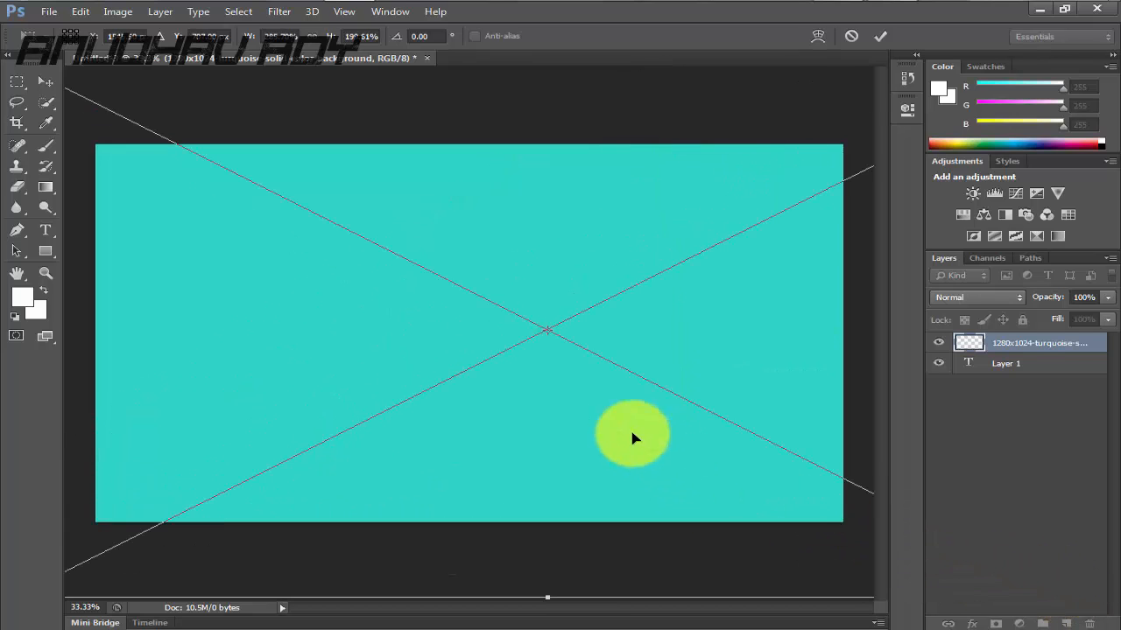
pyautogui.click(880, 35)
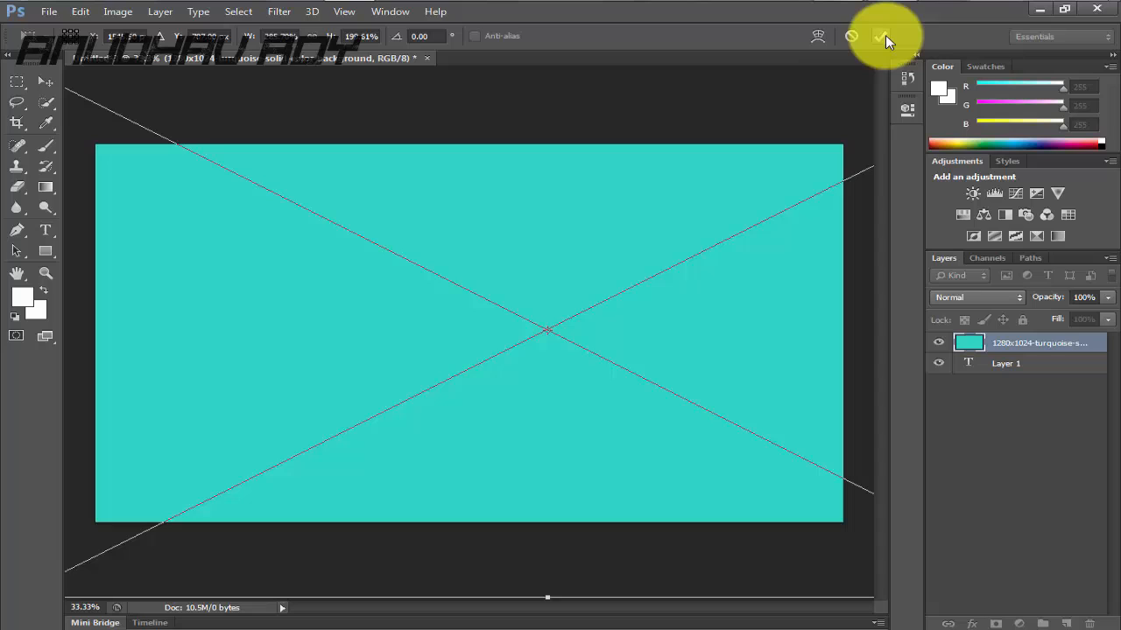
pyautogui.click(882, 35)
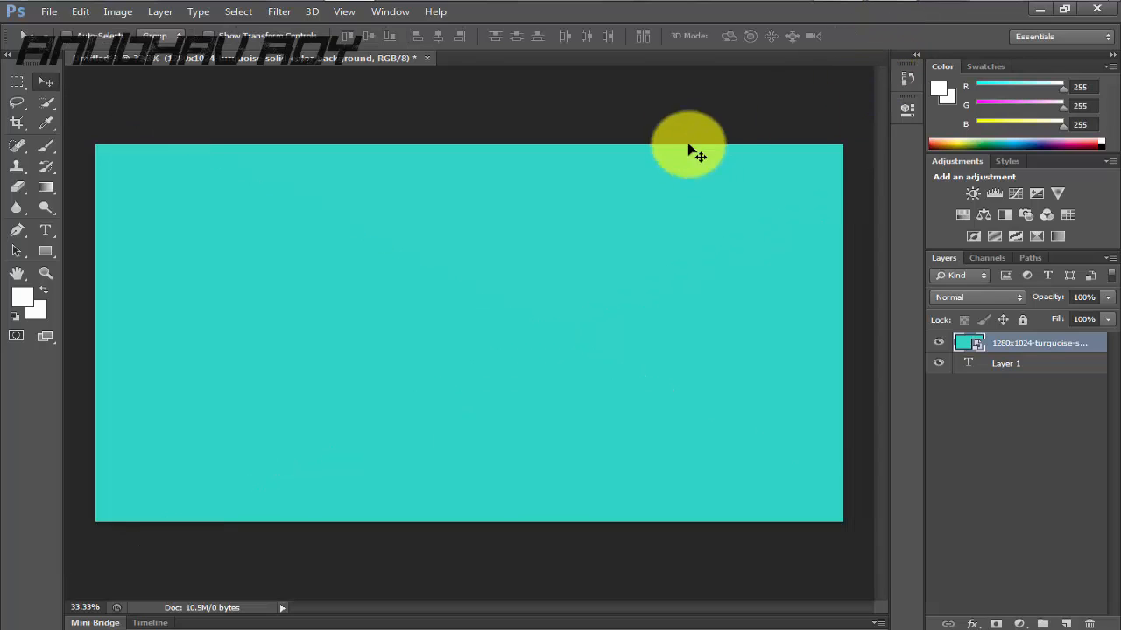
pyautogui.moveTo(690, 149); pyautogui.dragTo(277, 341)
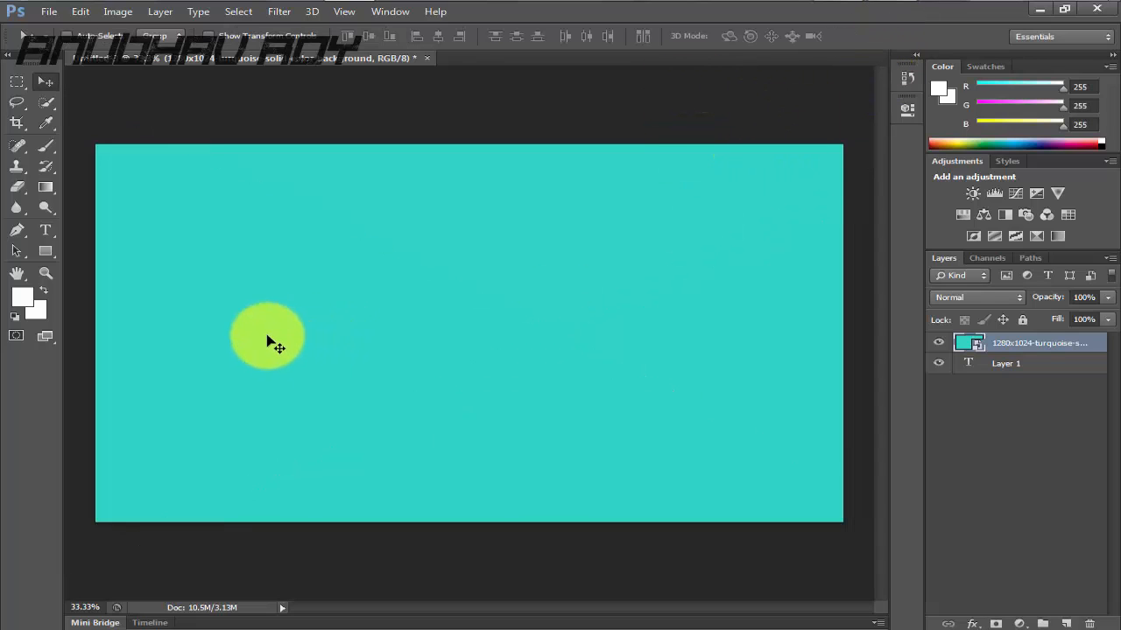
pyautogui.moveTo(270, 336); pyautogui.dragTo(288, 360)
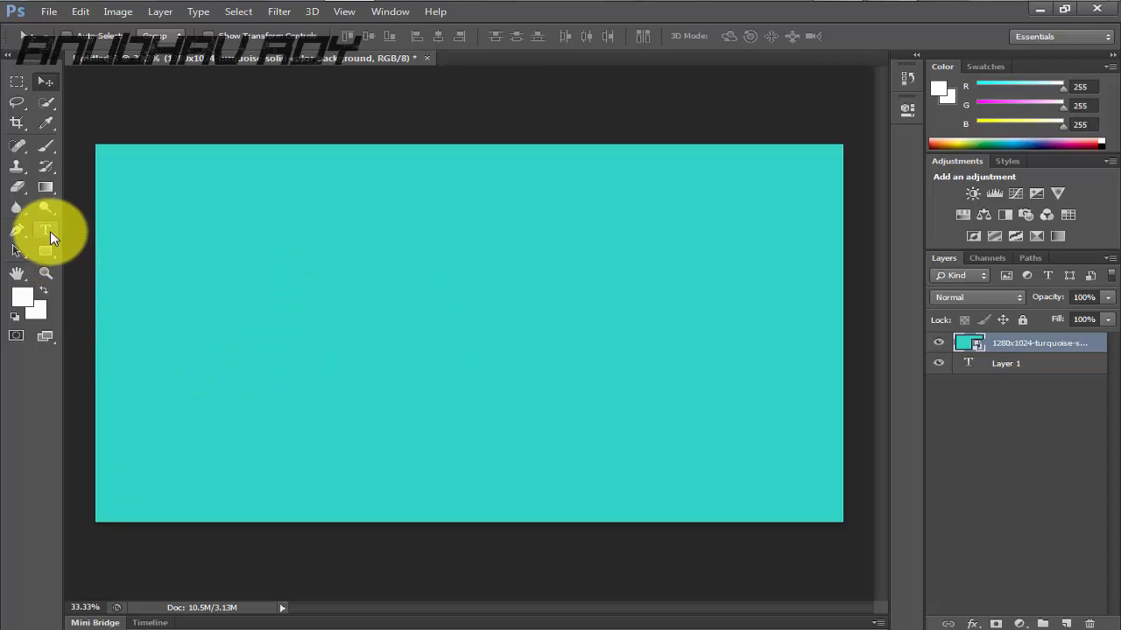
pyautogui.moveTo(750, 341)
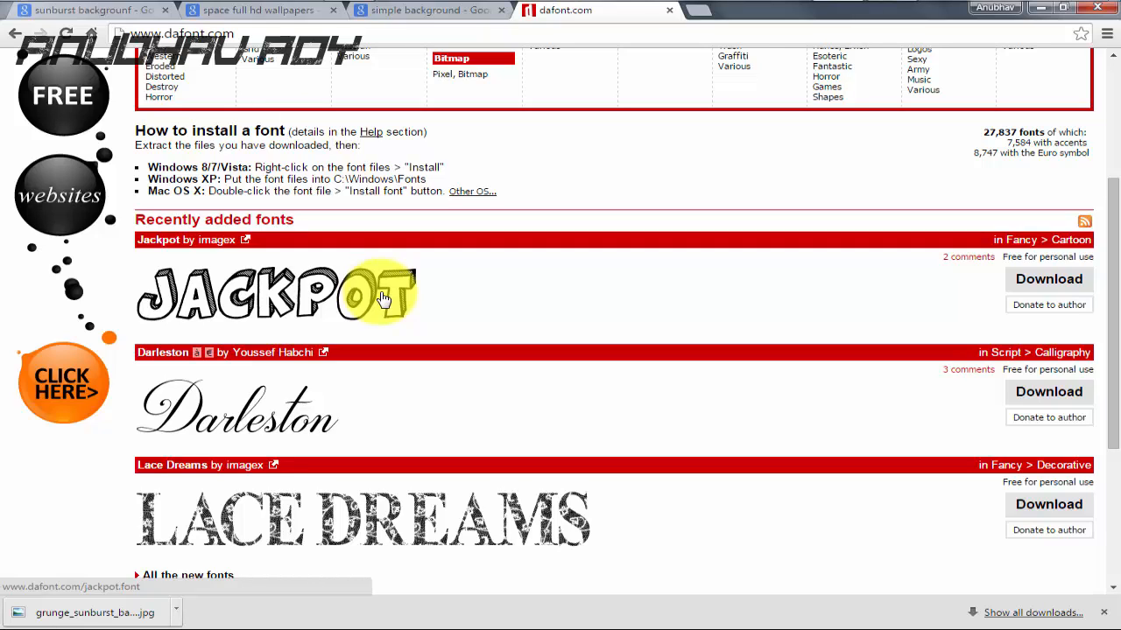
# Scroll DaFont's listings down to the recently added fonts.
pyautogui.scroll(-3)
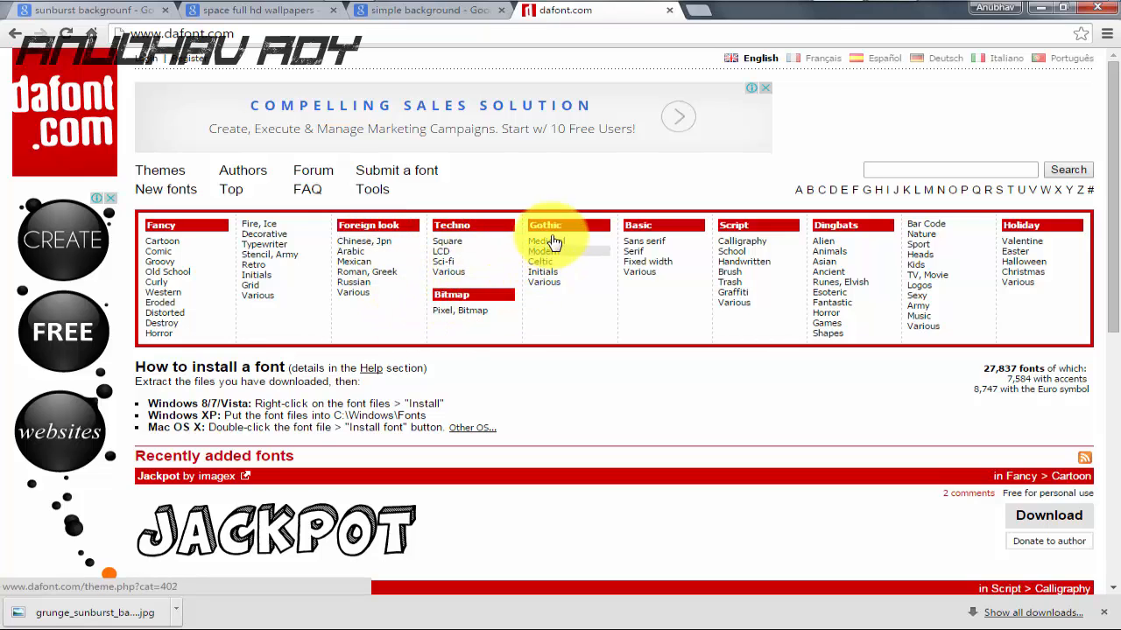
pyautogui.moveTo(758, 252)
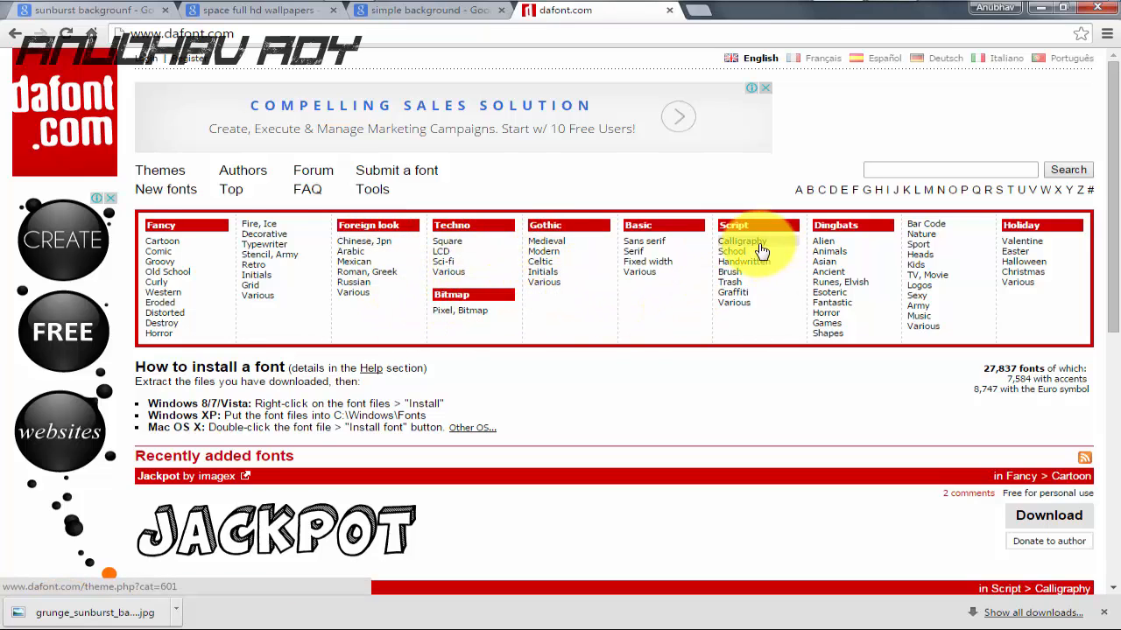
pyautogui.scroll(-3)
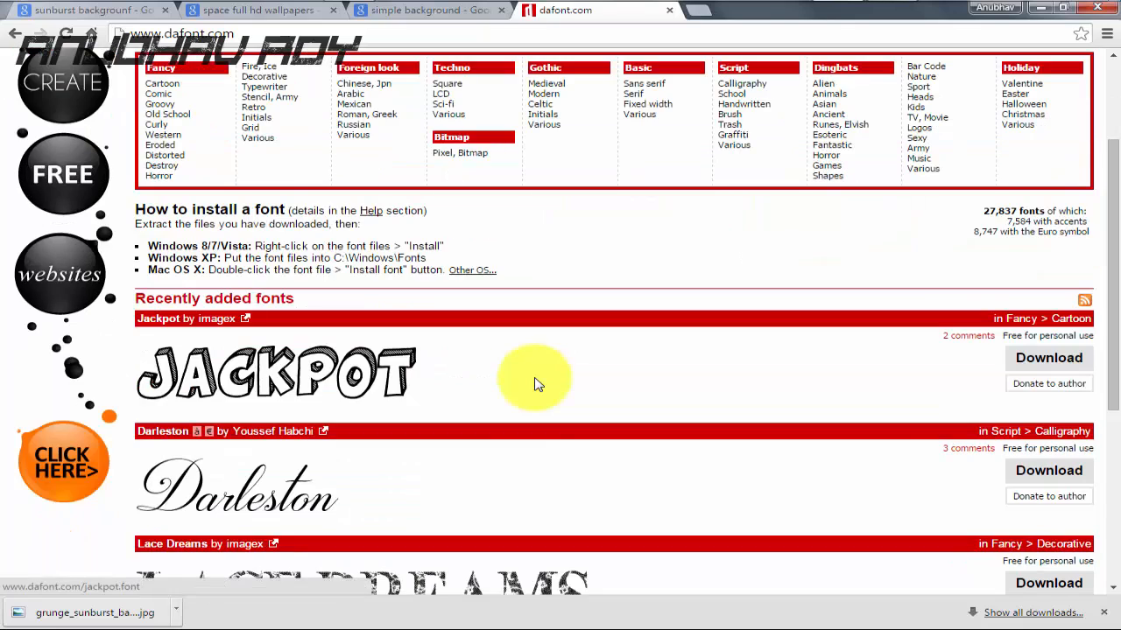
pyautogui.moveTo(919, 329)
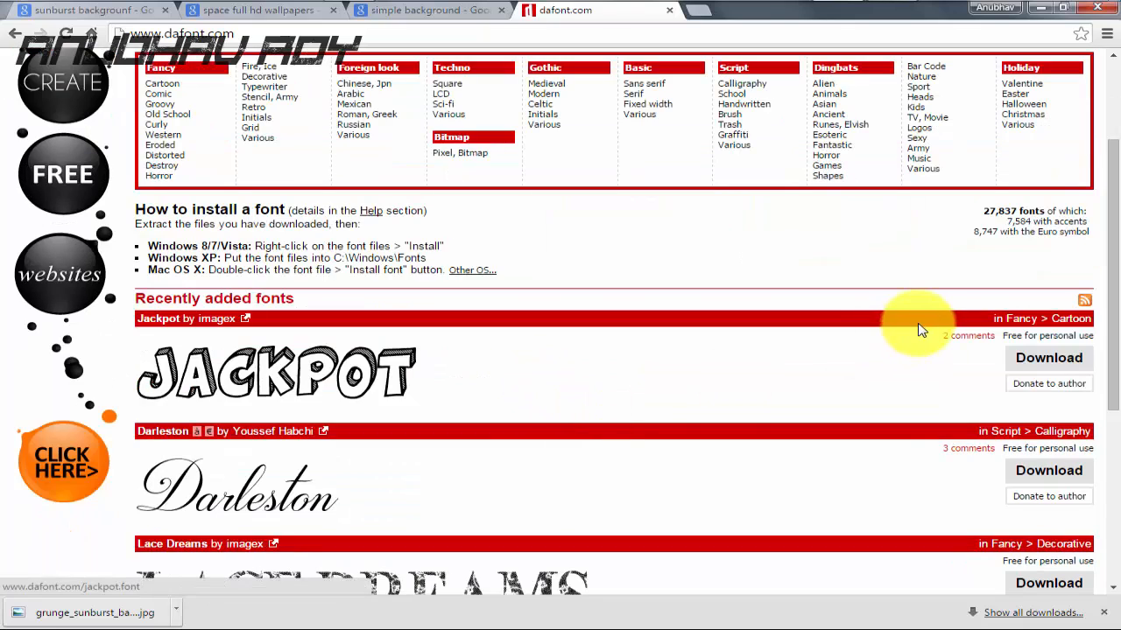
pyautogui.click(1048, 357)
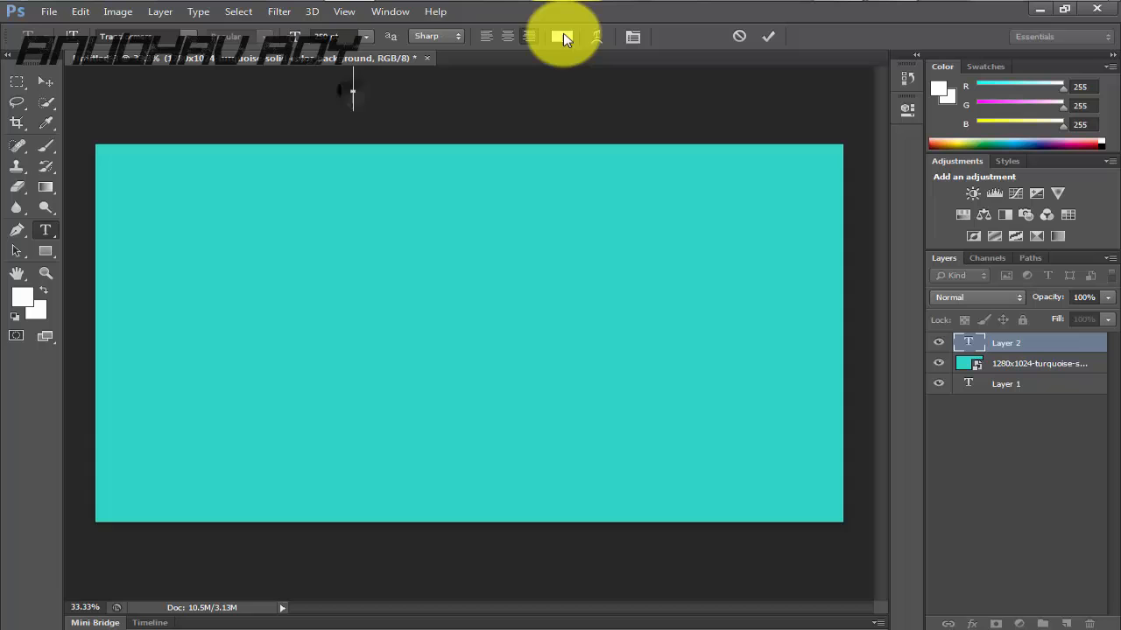
# Choose white in the Type tool's text colour swatch.
pyautogui.click(561, 35)
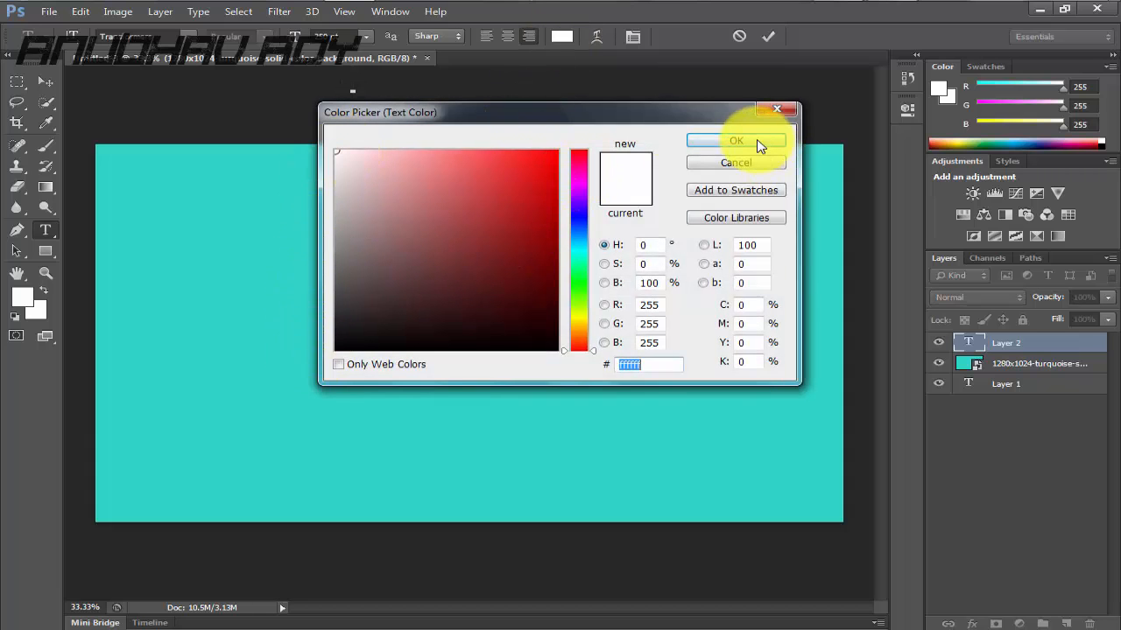
pyautogui.click(736, 140)
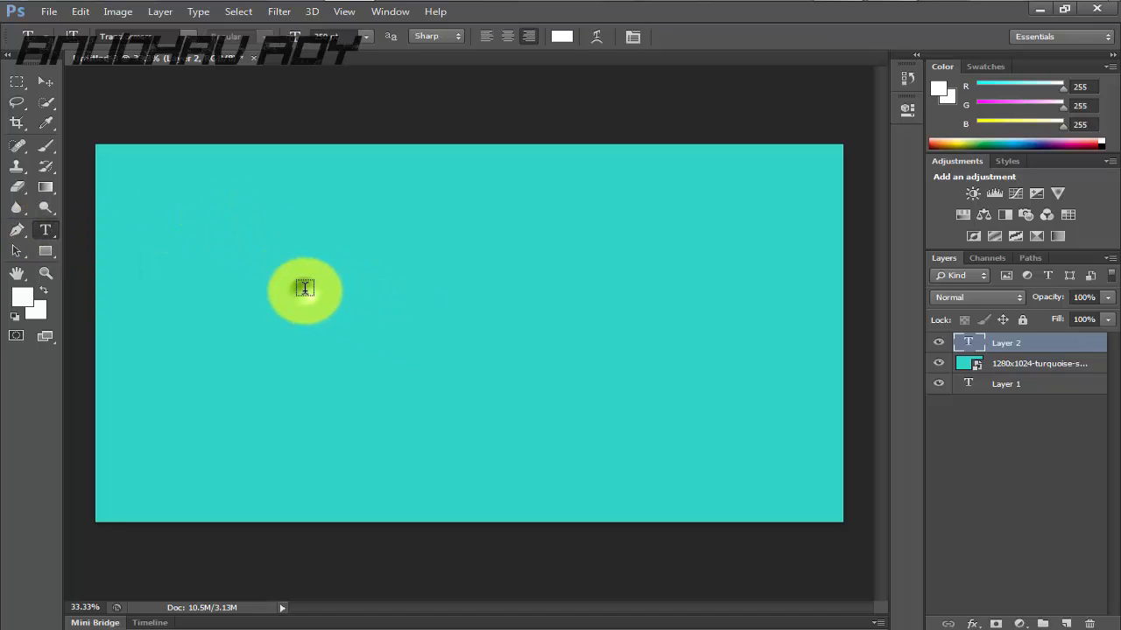
# Type white CHANNEL ART on a new text layer and drag it toward the centre.
pyautogui.click(305, 288)
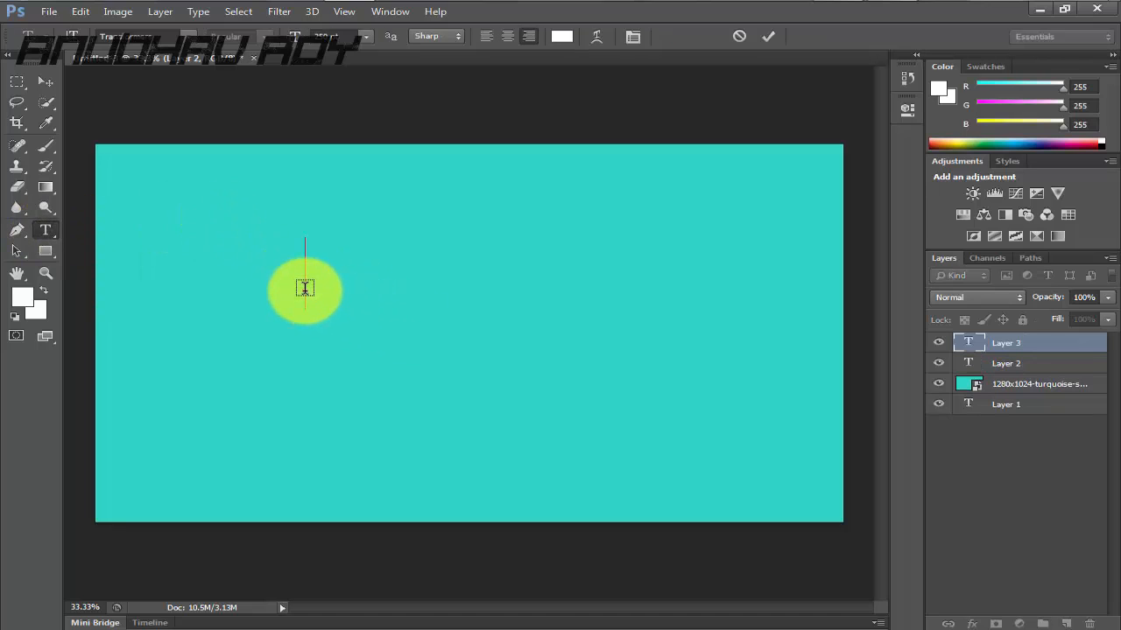
pyautogui.write('CHAN')
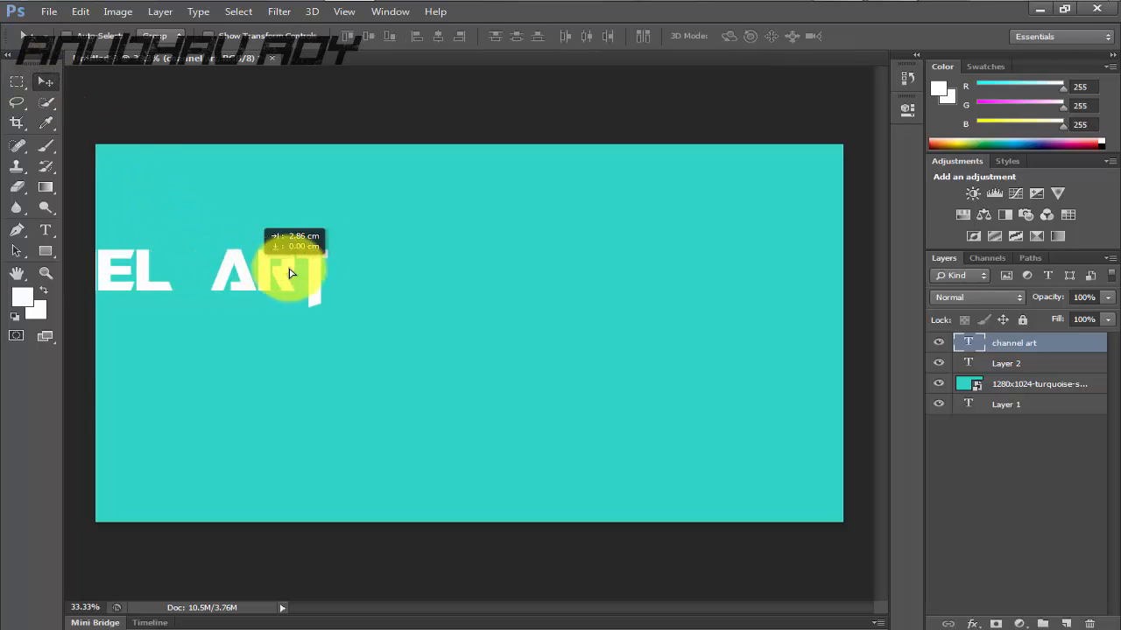
pyautogui.moveTo(294, 273); pyautogui.dragTo(592, 284)
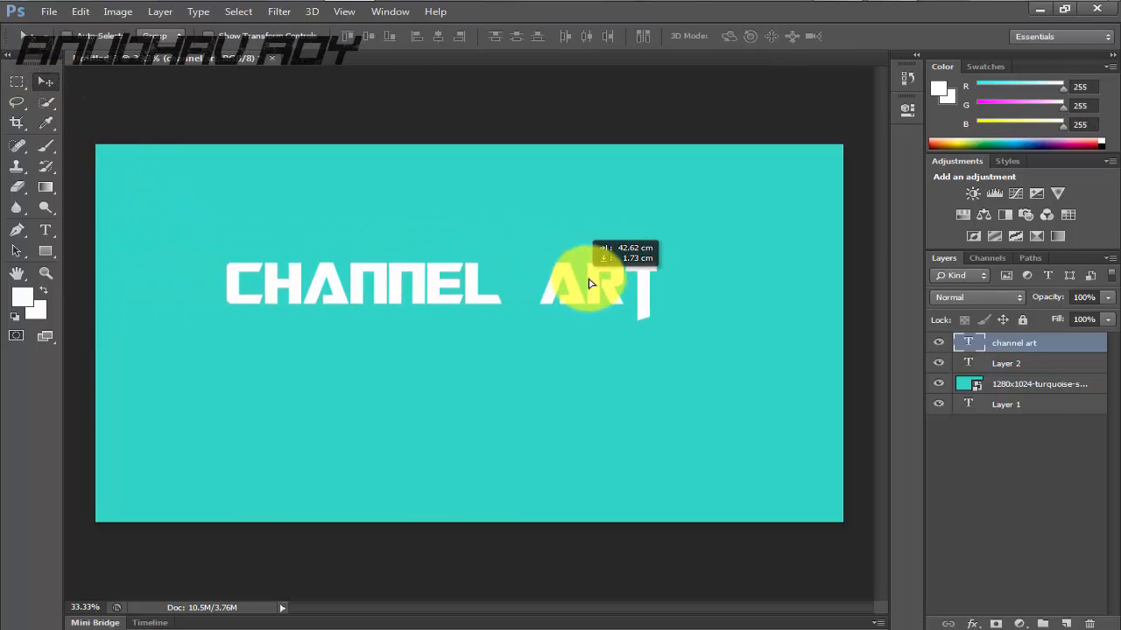
pyautogui.moveTo(599, 283); pyautogui.dragTo(458, 277)
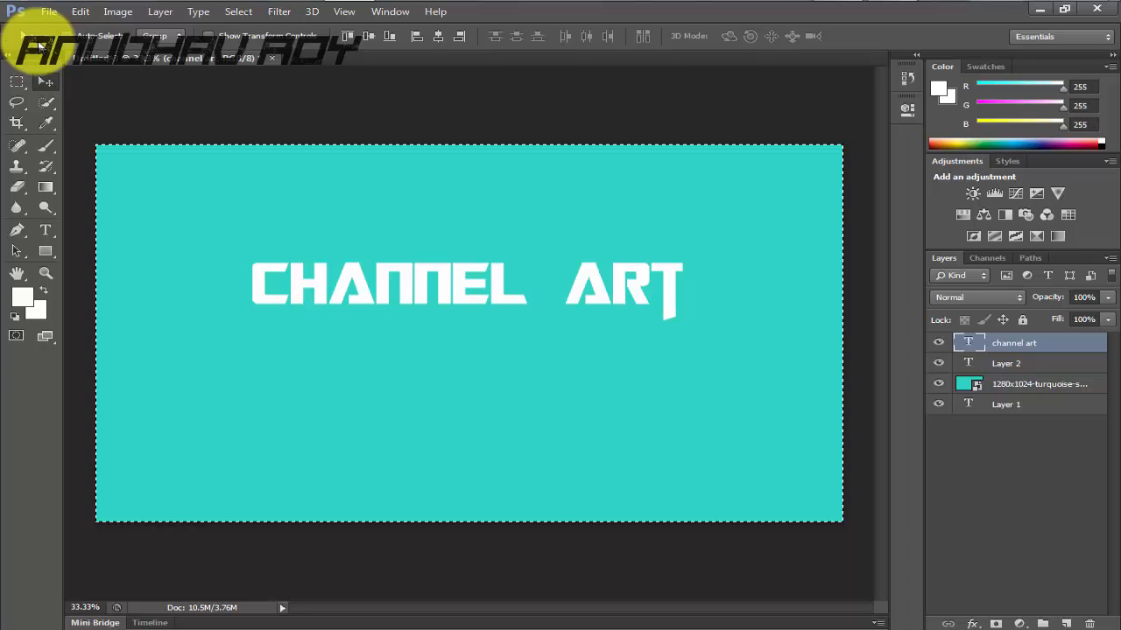
# Align CHANNEL ART to the banner's horizontal centre and nudge it slightly upward.
pyautogui.click(161, 11)
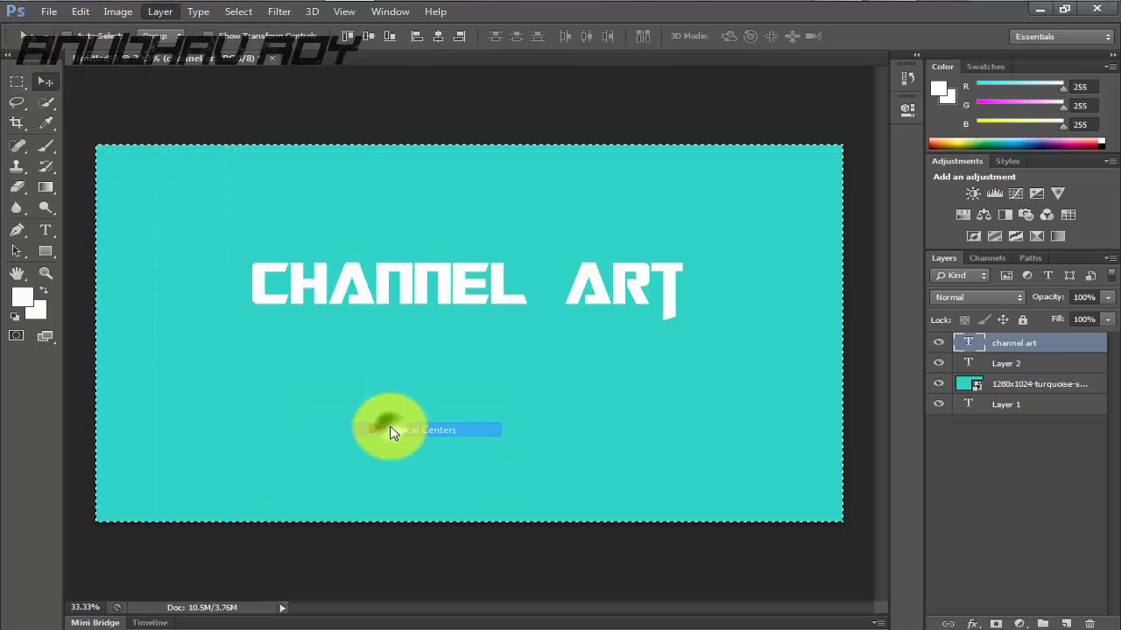
pyautogui.click(161, 10)
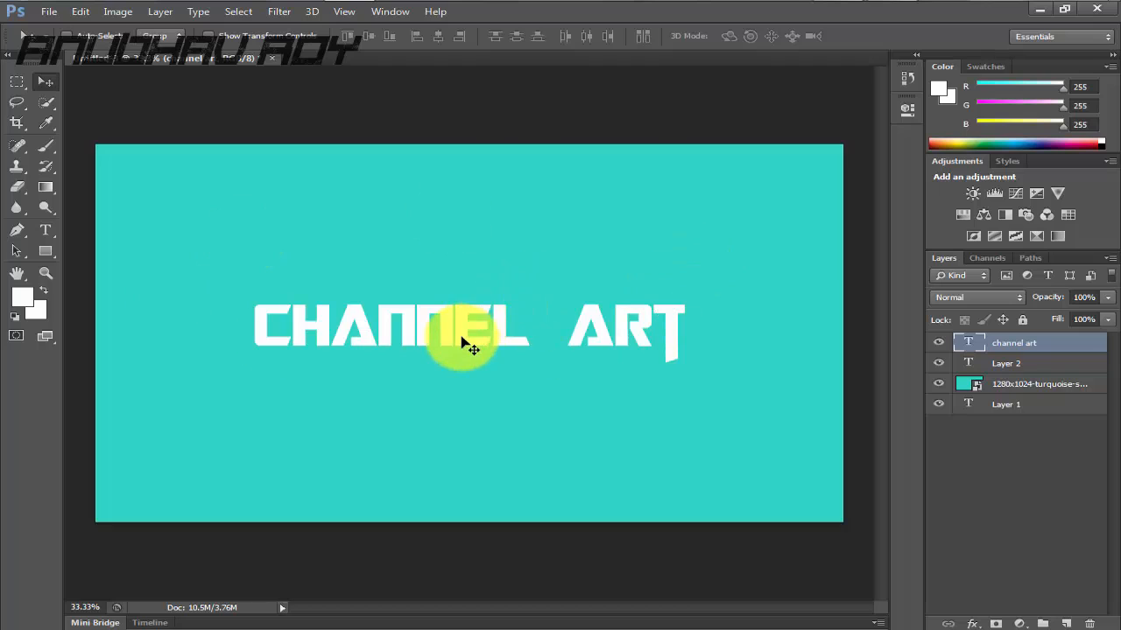
pyautogui.moveTo(469, 341); pyautogui.dragTo(476, 324)
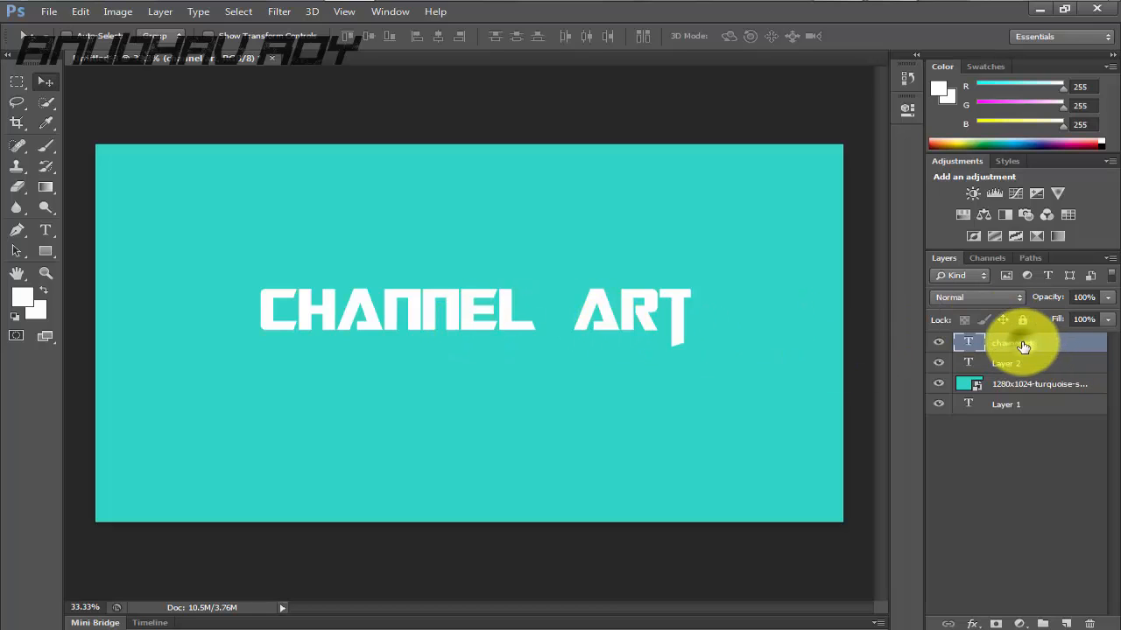
pyautogui.rightClick(1012, 341)
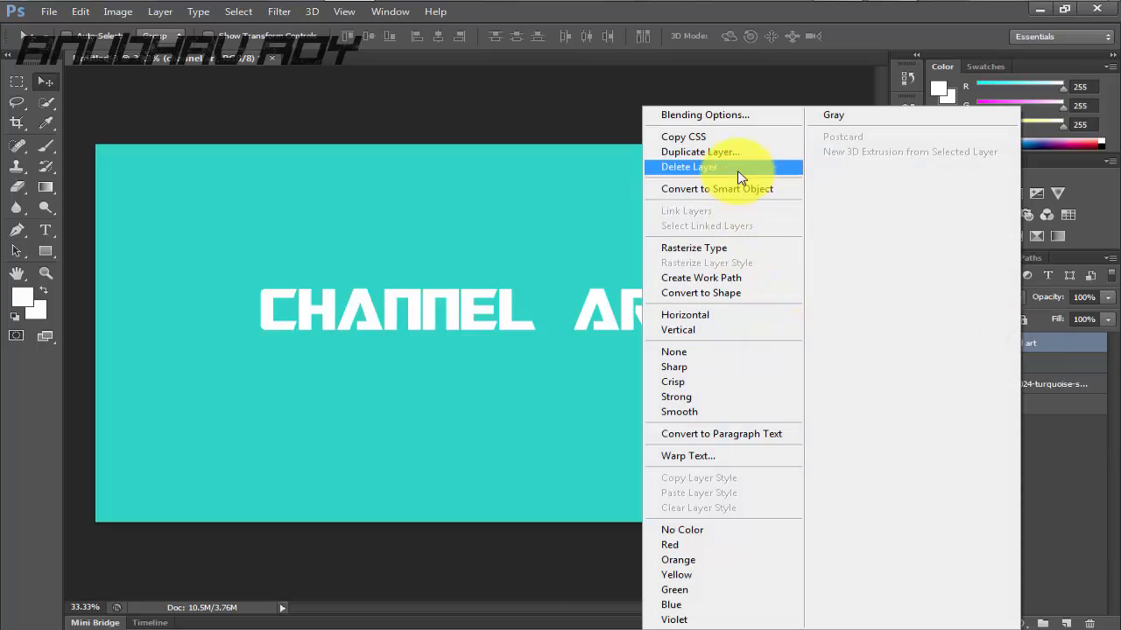
# Apply Gradient Overlay and Drop Shadow blending options to CHANNEL ART for a chrome look.
pyautogui.click(704, 116)
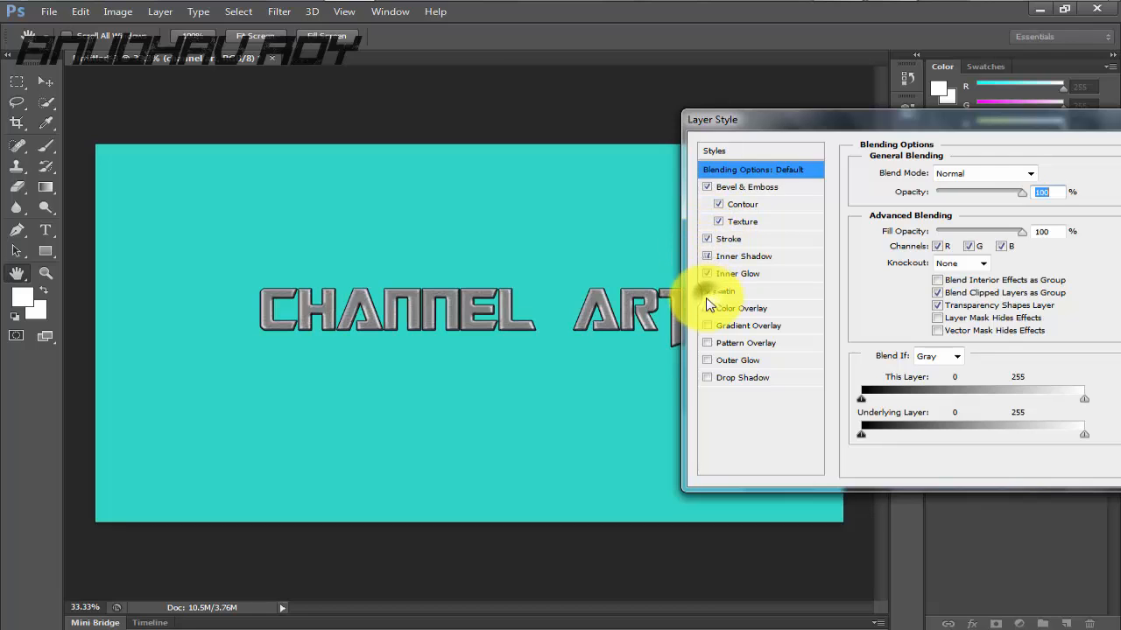
pyautogui.click(707, 290)
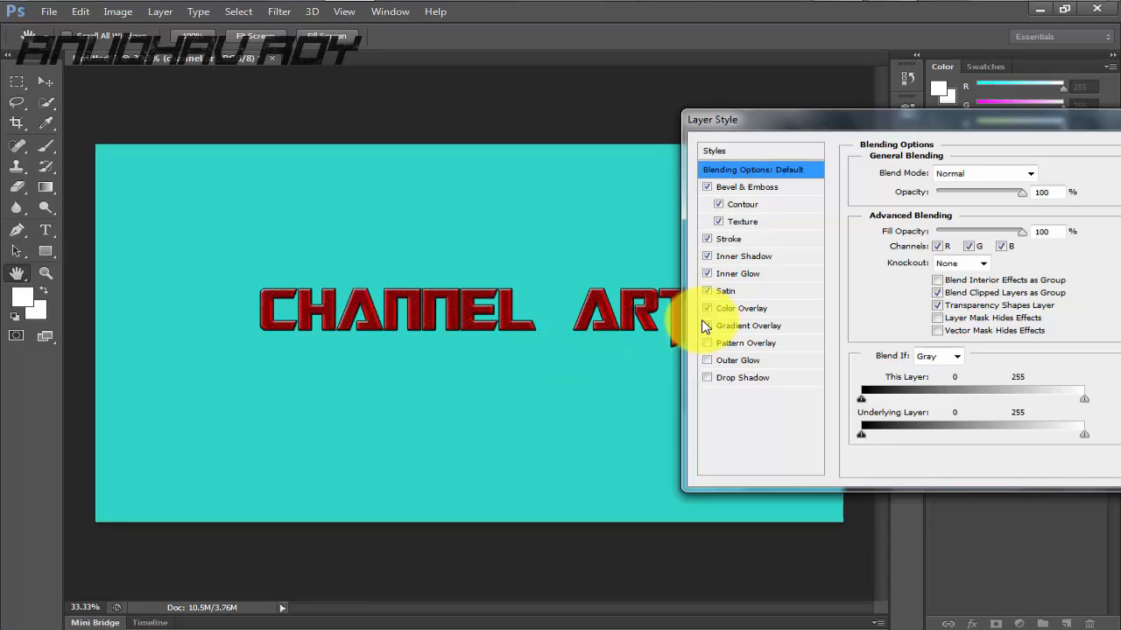
pyautogui.click(707, 309)
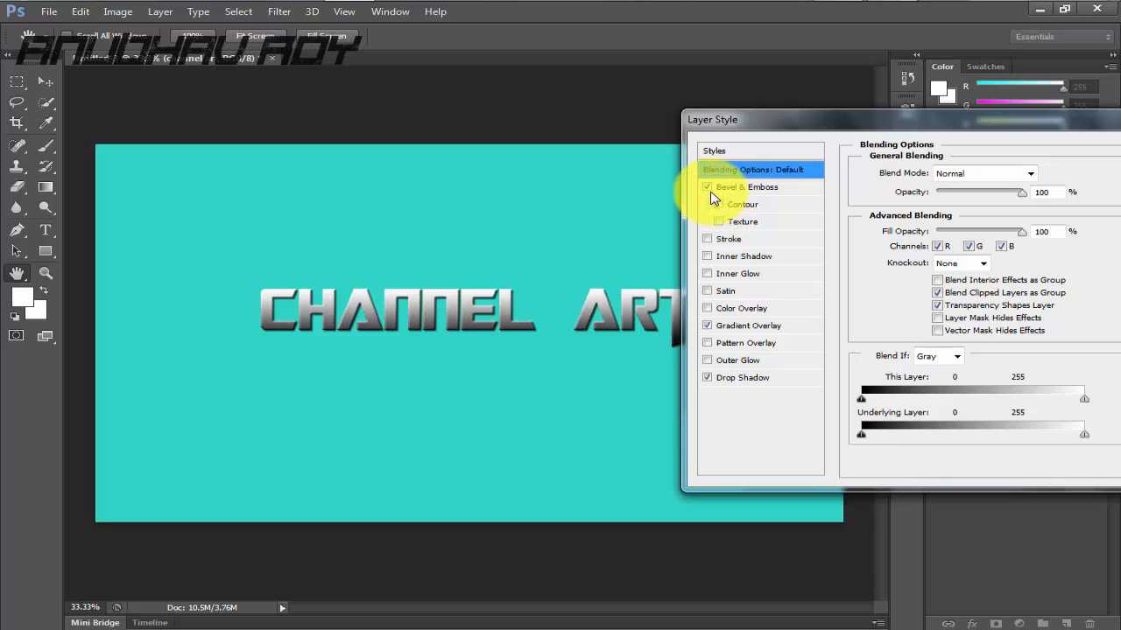
pyautogui.click(746, 185)
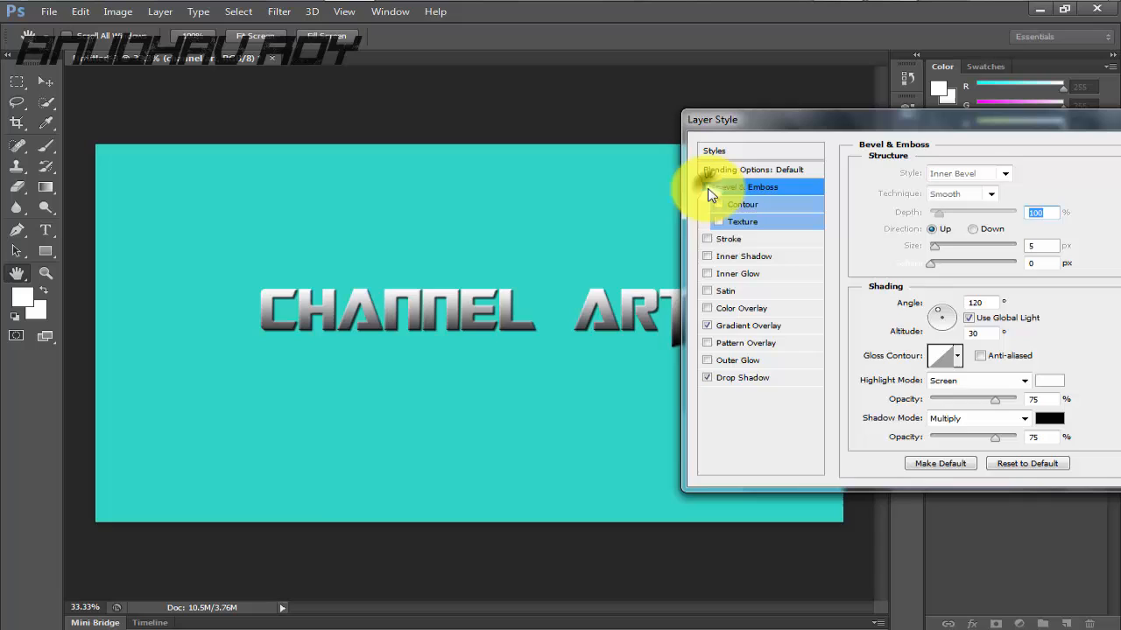
pyautogui.click(742, 378)
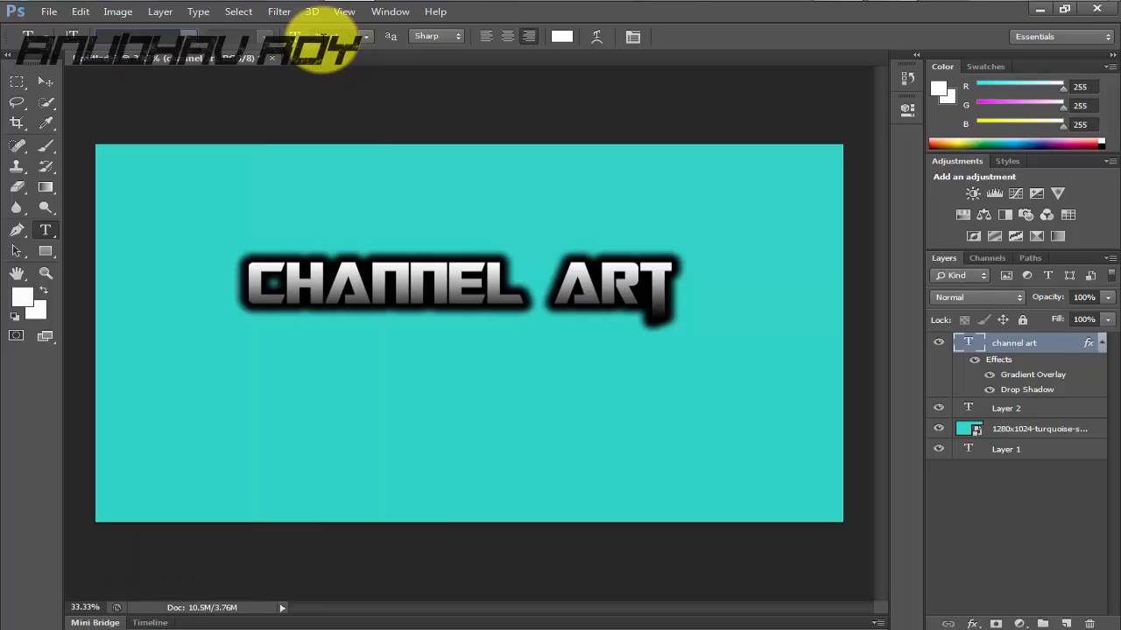
pyautogui.moveTo(798, 315)
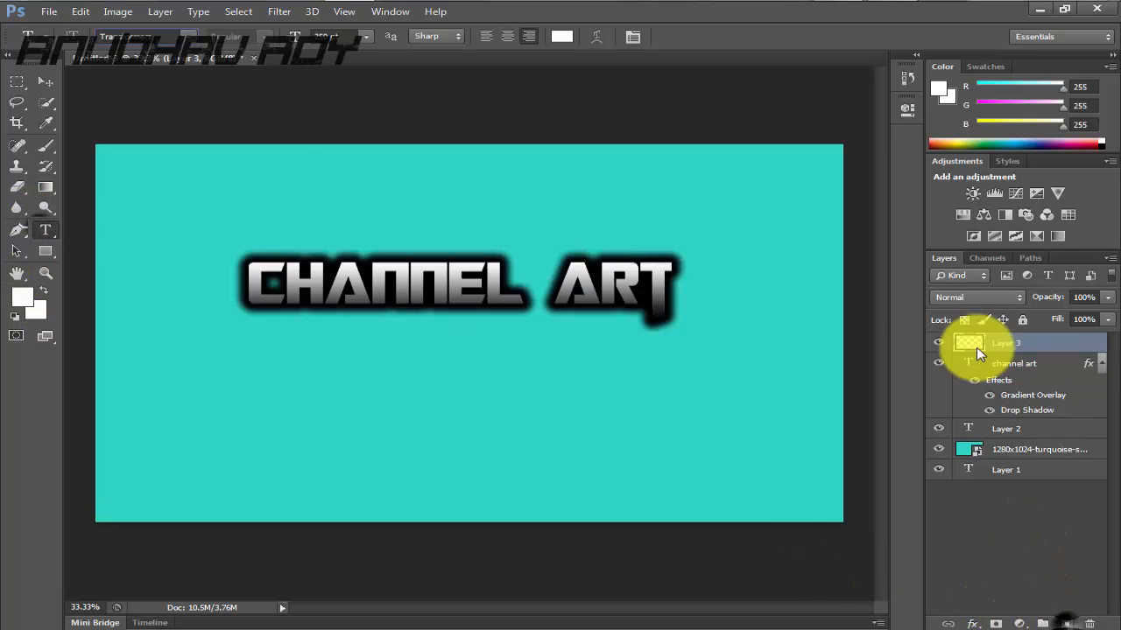
# Add white GUIDE text in a display font beneath the right end of CHANNEL ART.
pyautogui.click(143, 35)
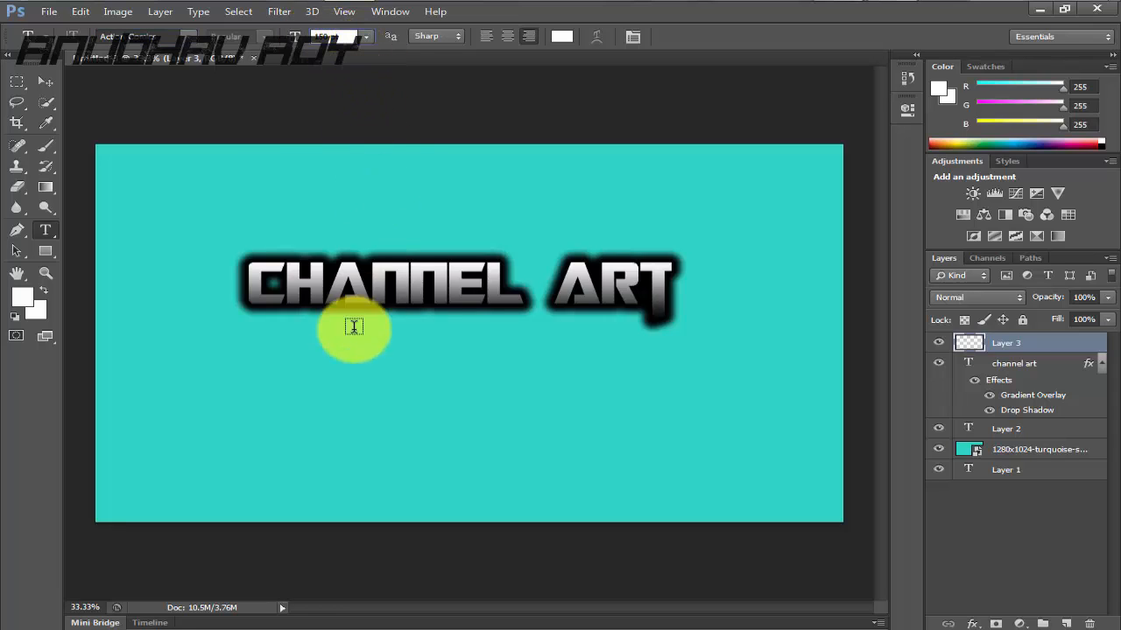
pyautogui.moveTo(448, 357)
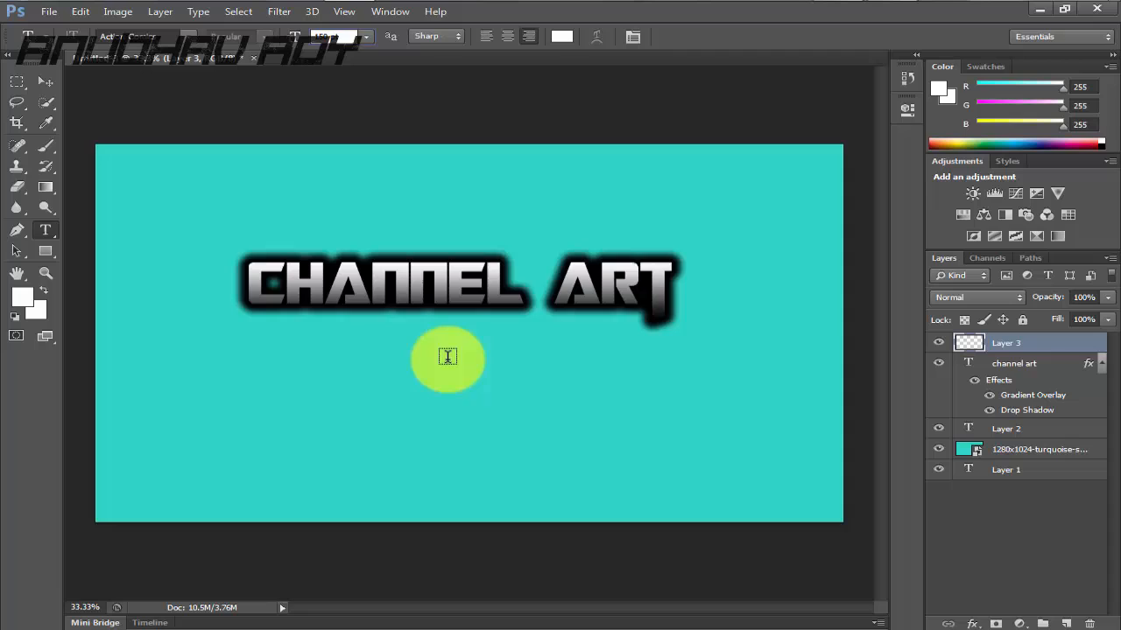
pyautogui.click(449, 357)
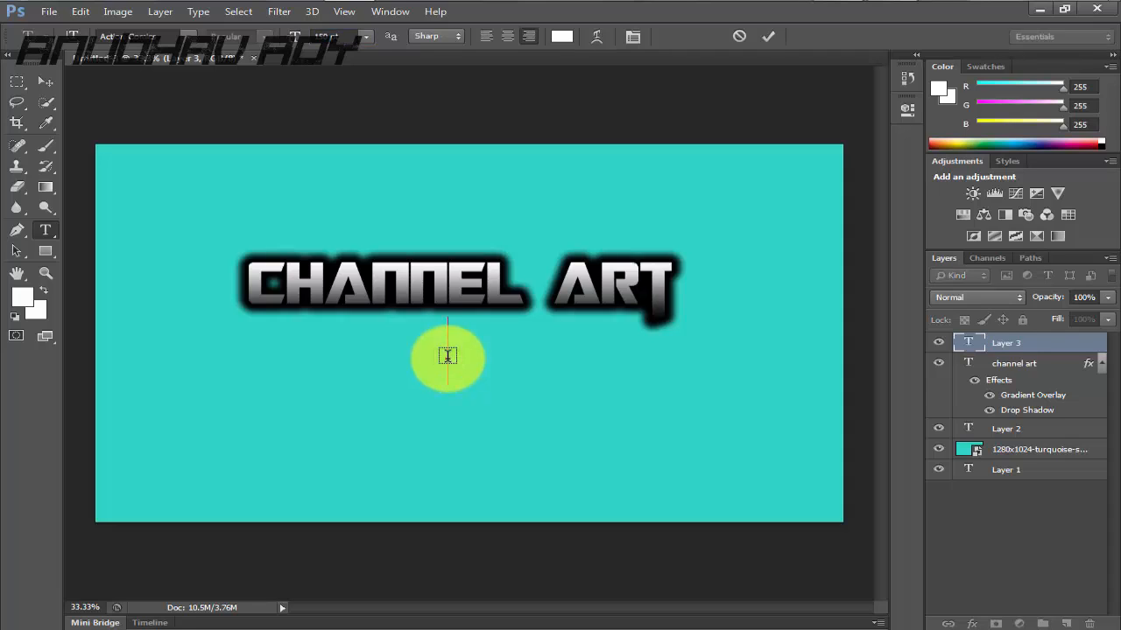
pyautogui.write('guide')
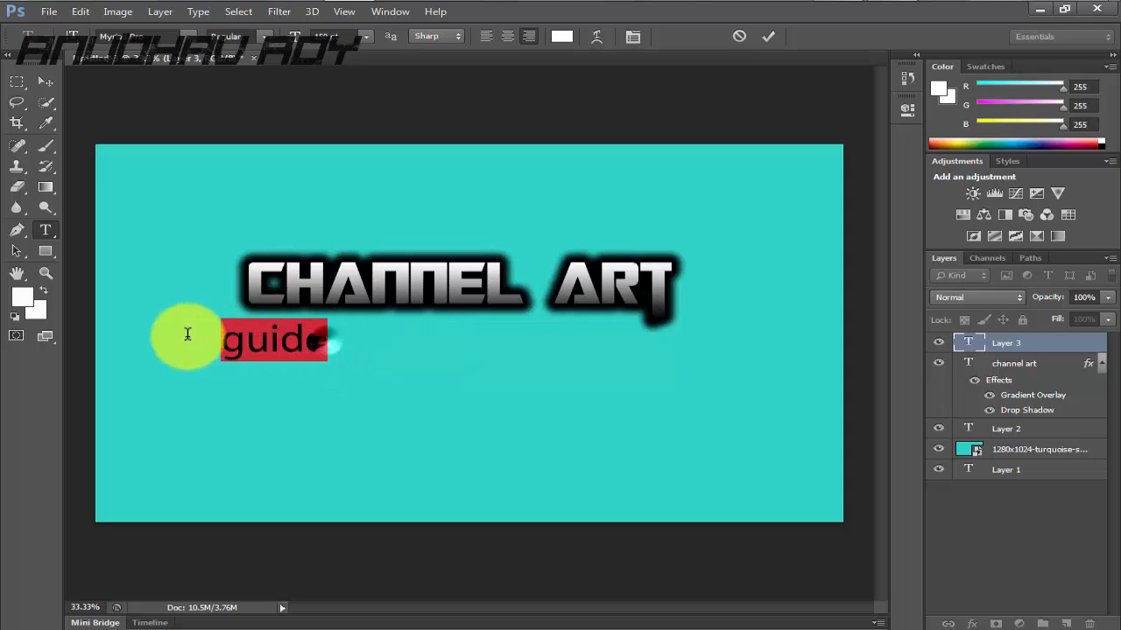
pyautogui.click(119, 35)
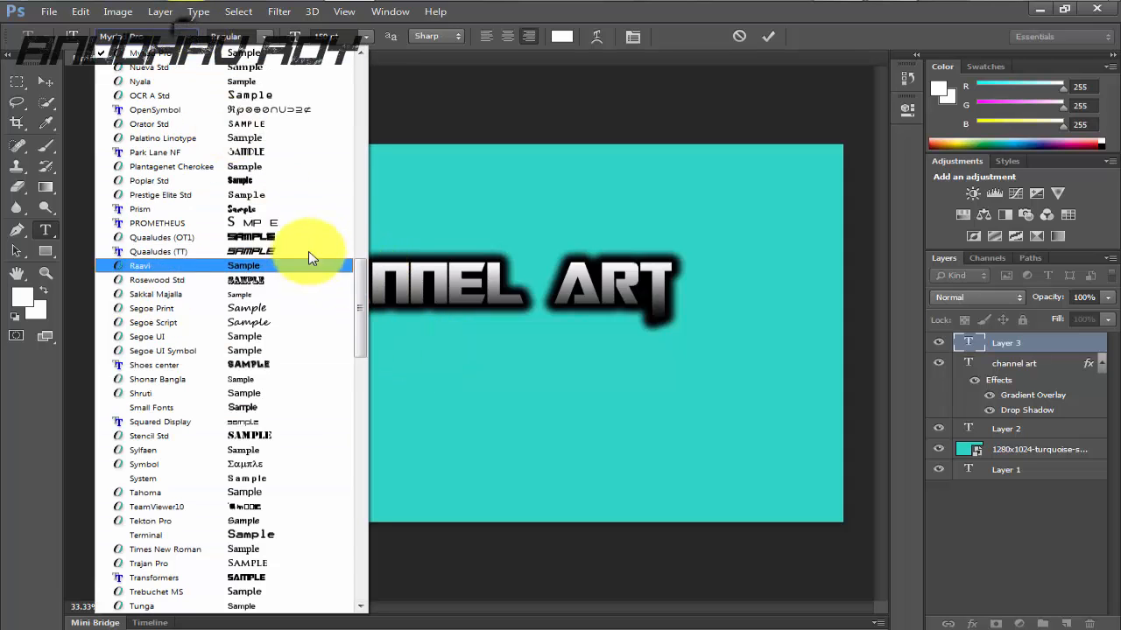
pyautogui.click(157, 267)
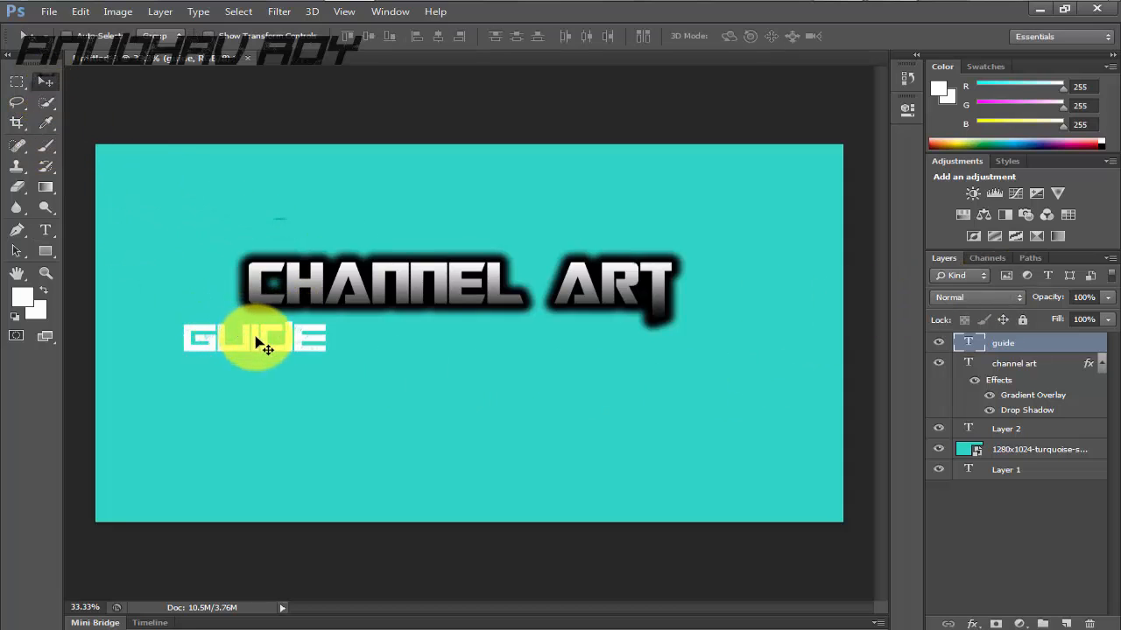
pyautogui.moveTo(254, 340); pyautogui.dragTo(586, 347)
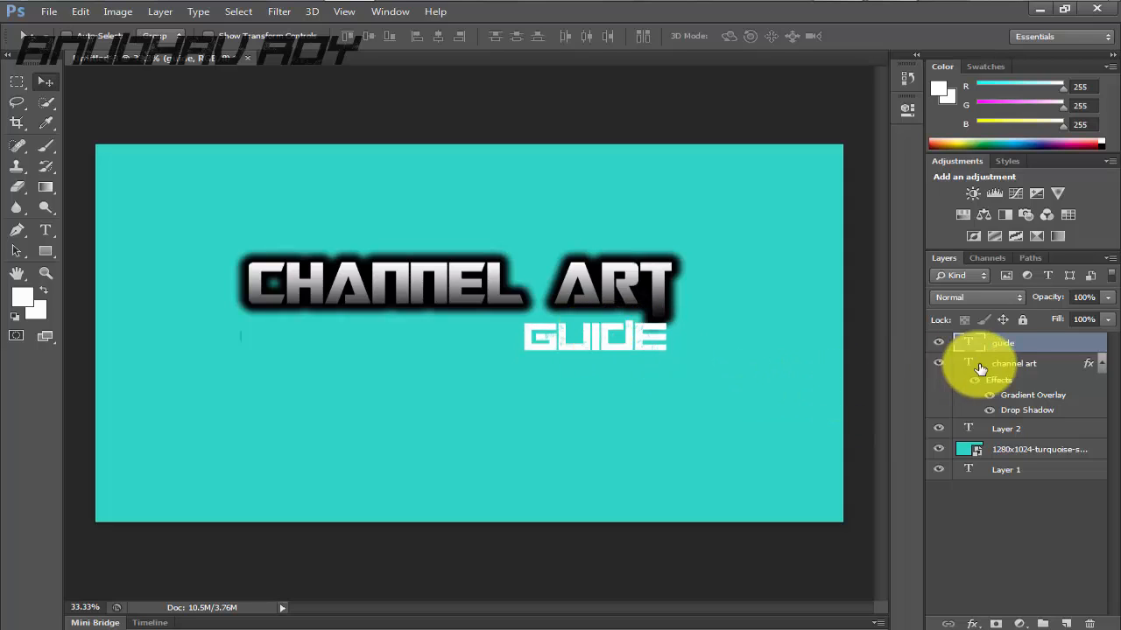
# Apply Bevel & Emboss and Drop Shadow layer styles to the GUIDE layer and confirm.
pyautogui.rightClick(1012, 363)
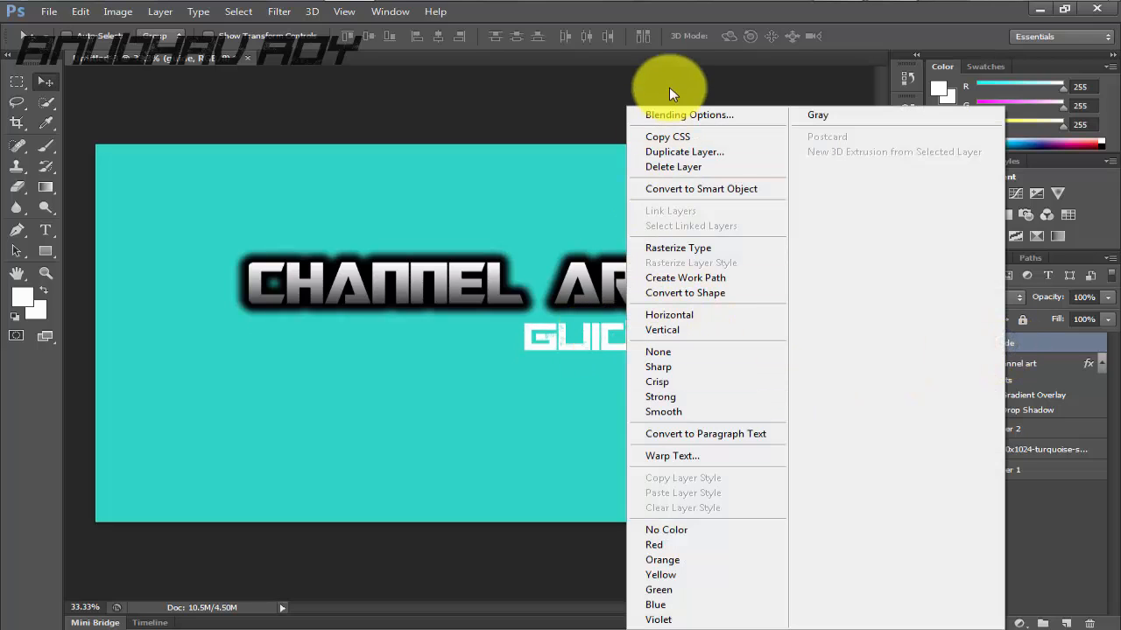
pyautogui.click(690, 116)
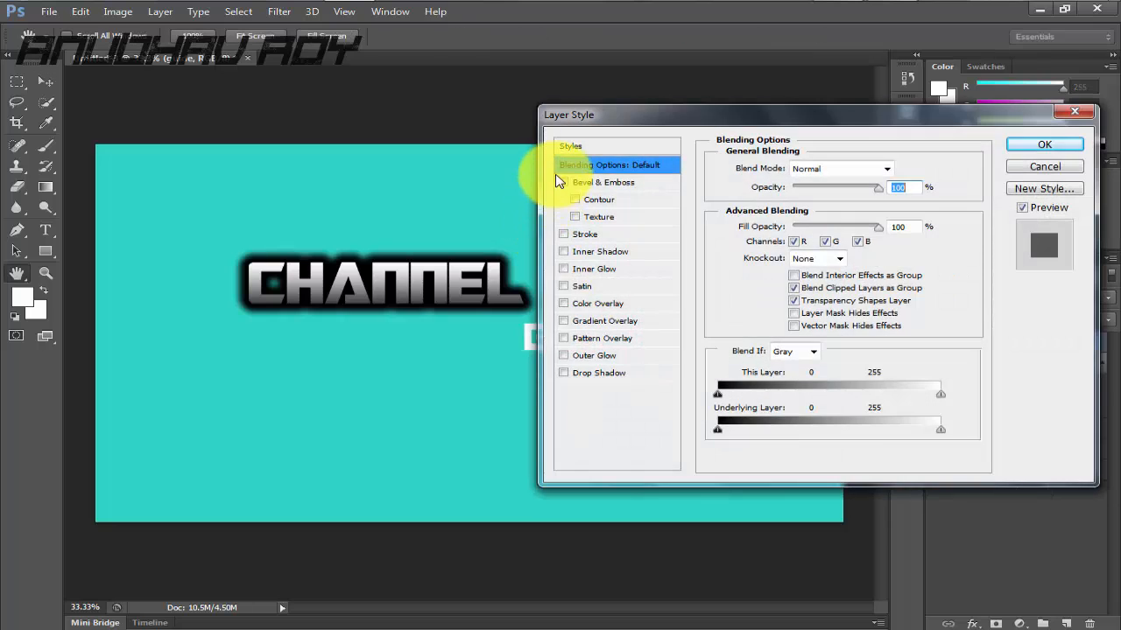
pyautogui.click(564, 182)
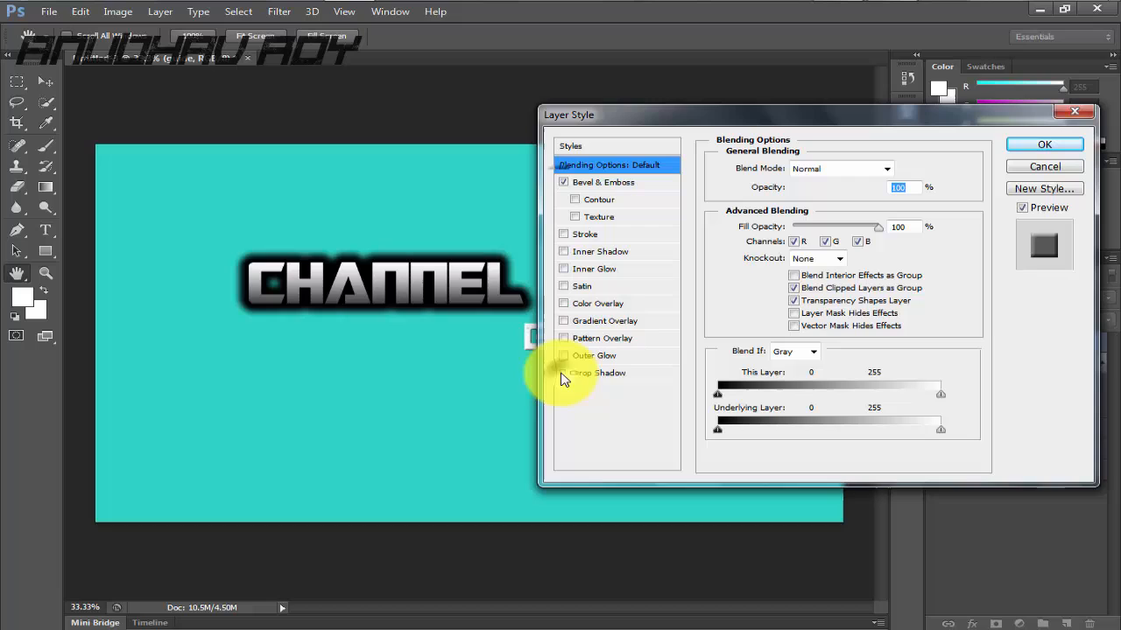
pyautogui.click(564, 373)
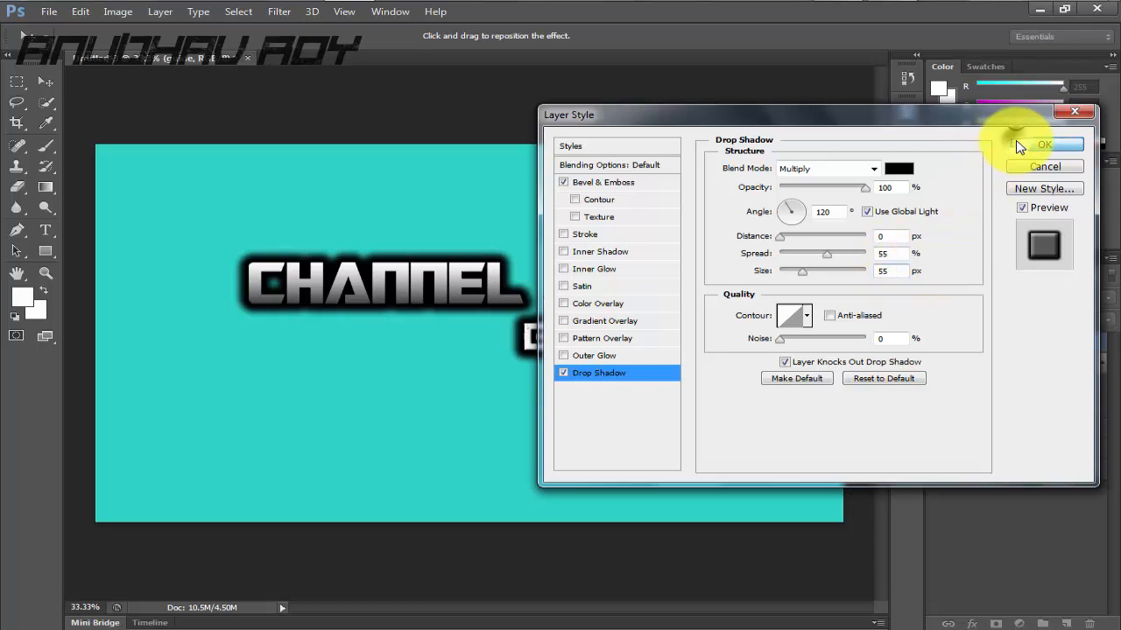
pyautogui.click(1044, 144)
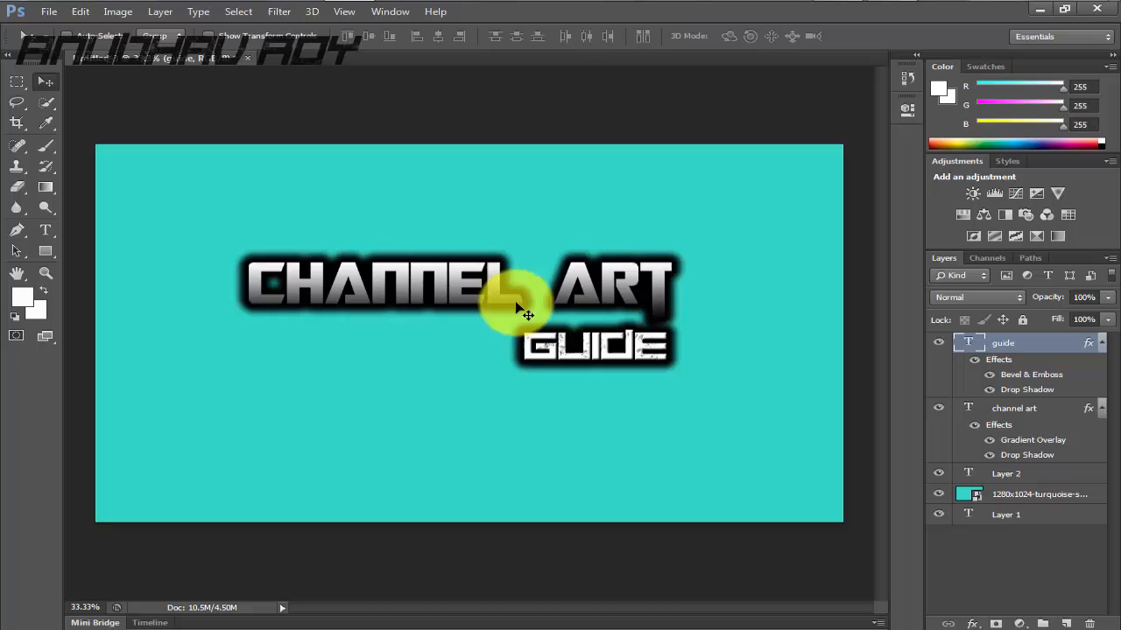
pyautogui.moveTo(704, 385)
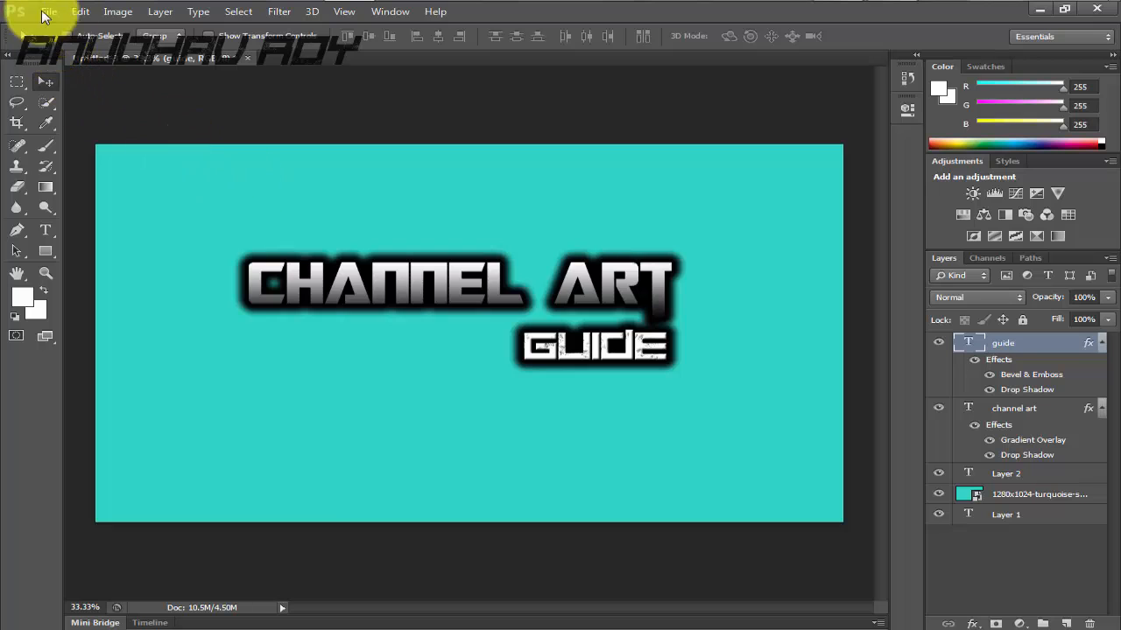
# Place the Android Guy Overlay image as a new layer and drag it left of GUIDE.
pyautogui.click(47, 10)
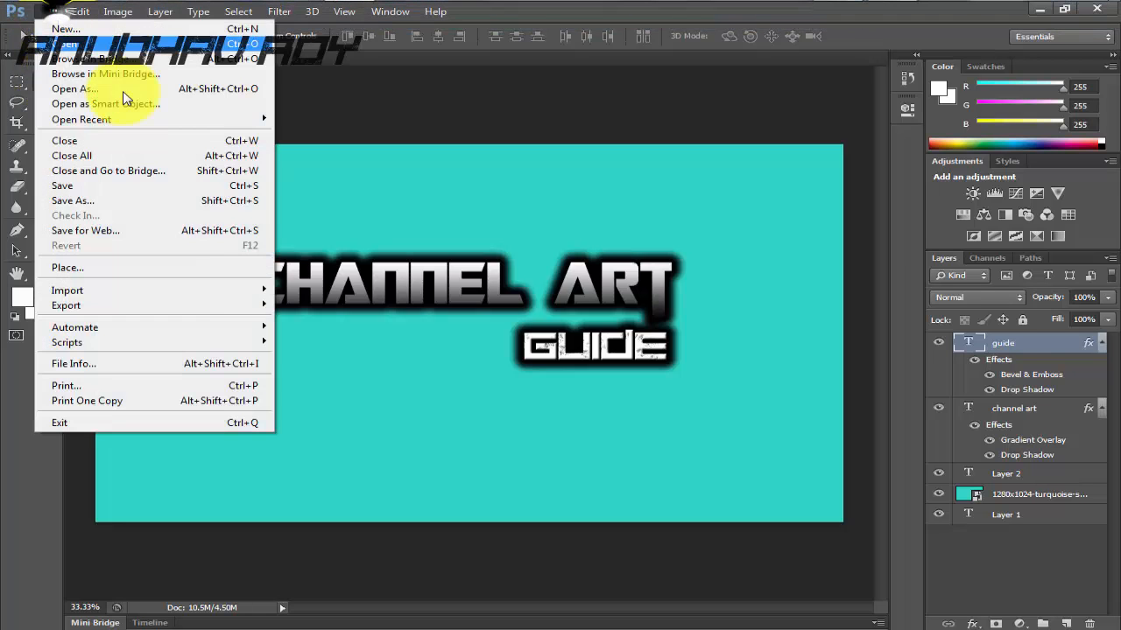
pyautogui.click(66, 266)
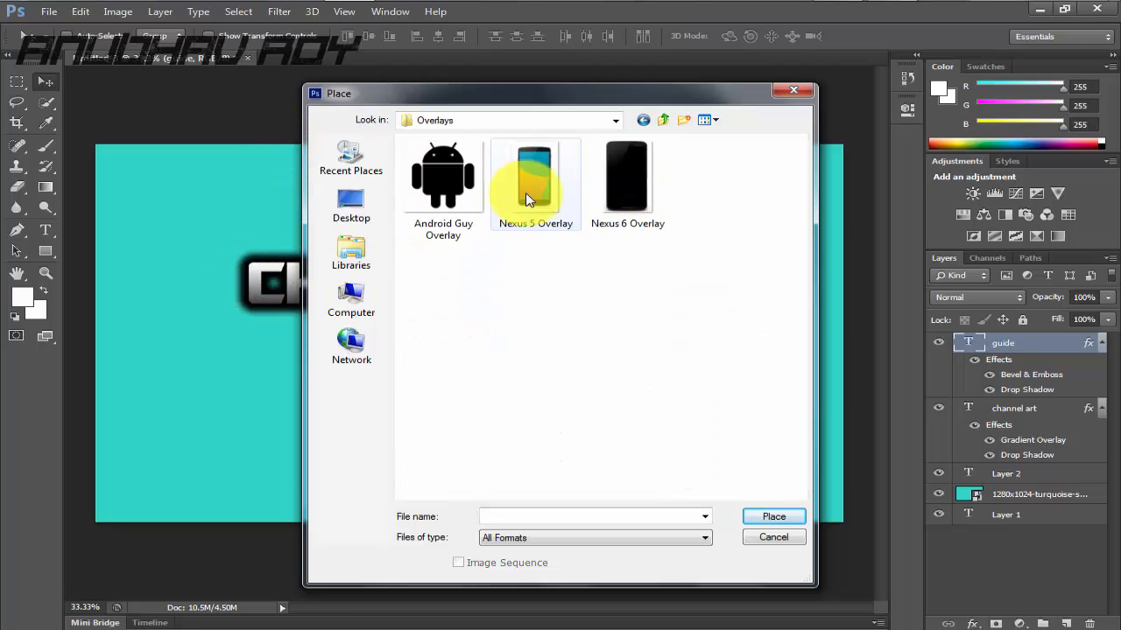
pyautogui.click(442, 175)
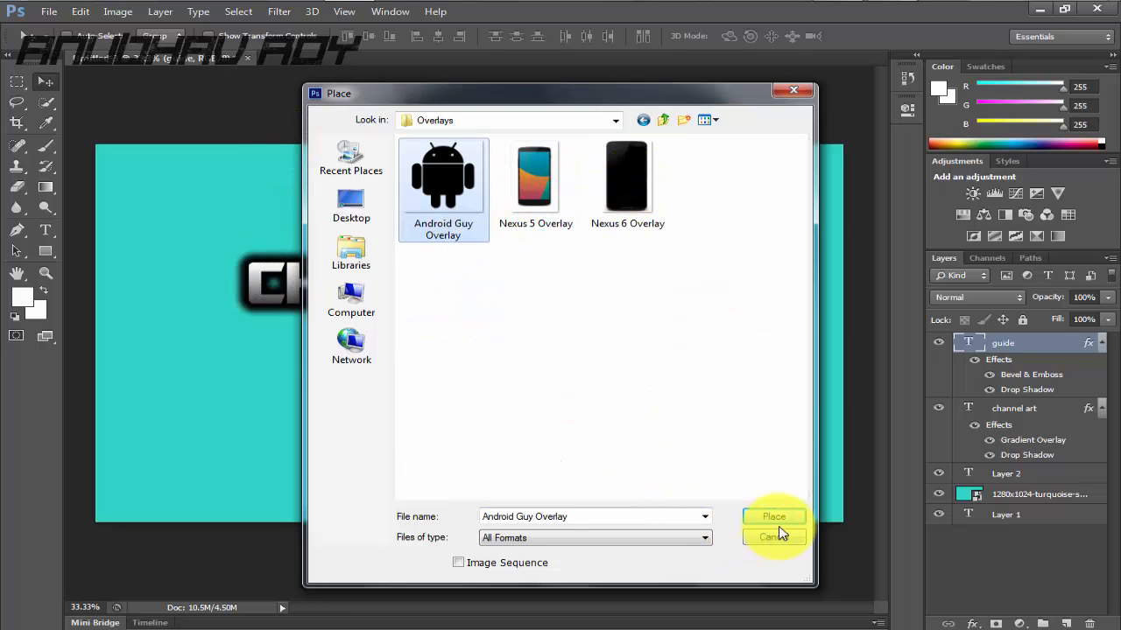
pyautogui.click(774, 516)
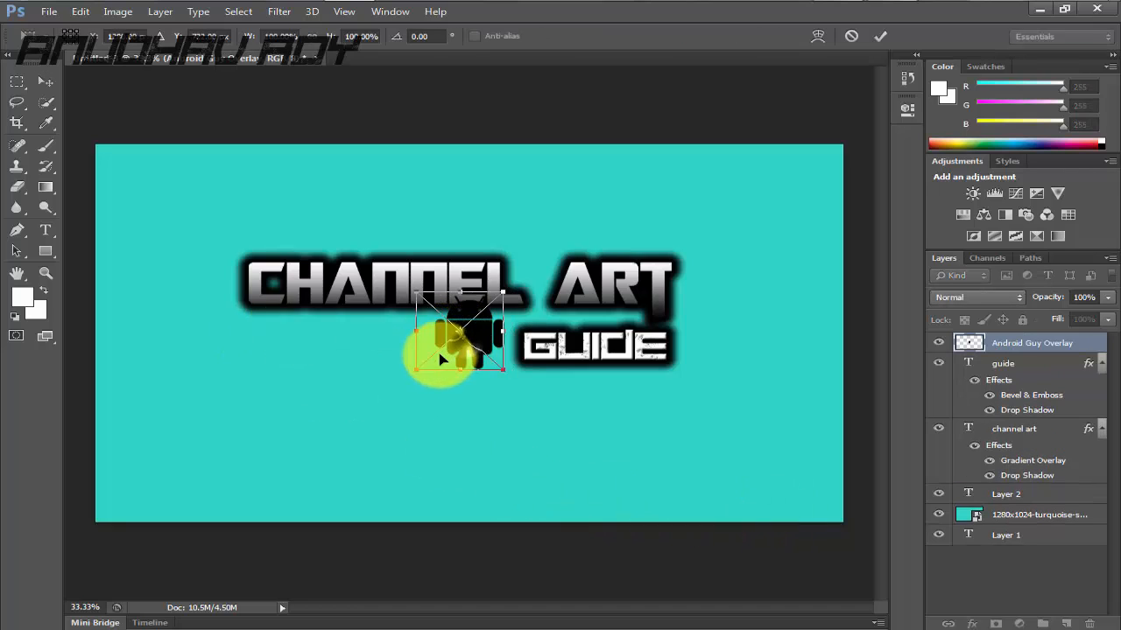
pyautogui.moveTo(455, 342); pyautogui.dragTo(319, 342)
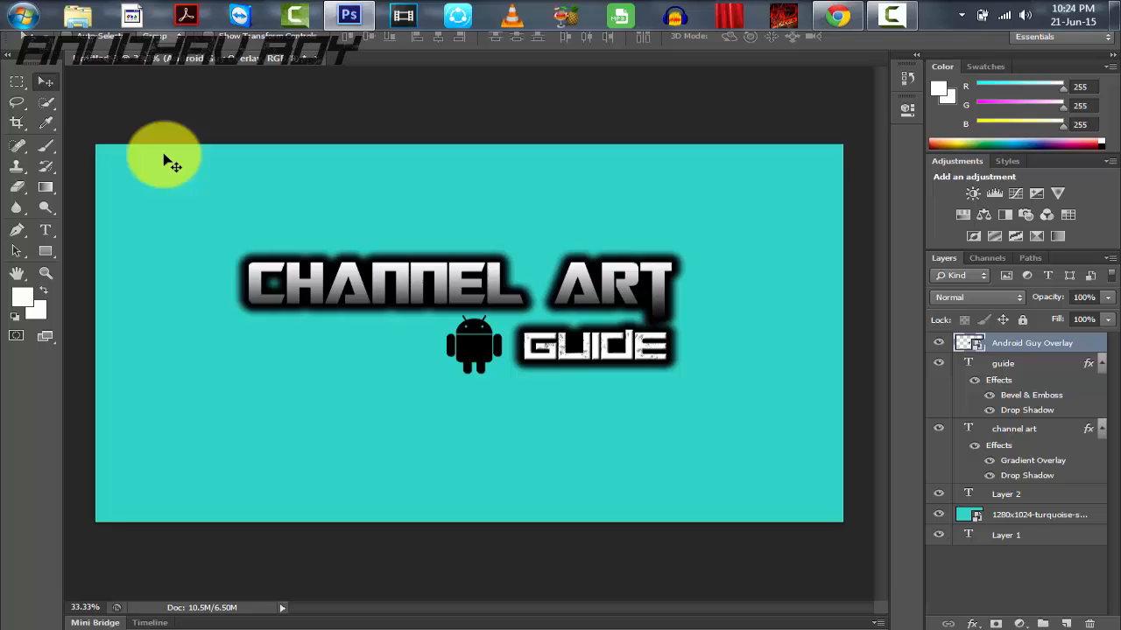
# Save the banner as a PNG to the Desktop, naming the file 'cha'.
pyautogui.click(47, 10)
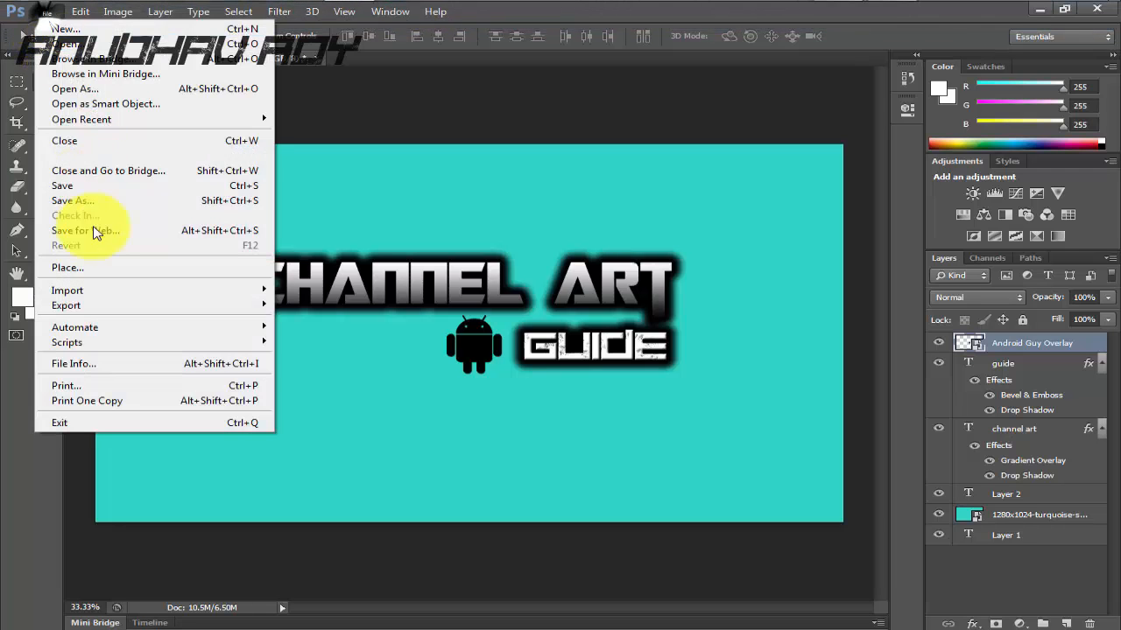
pyautogui.click(73, 200)
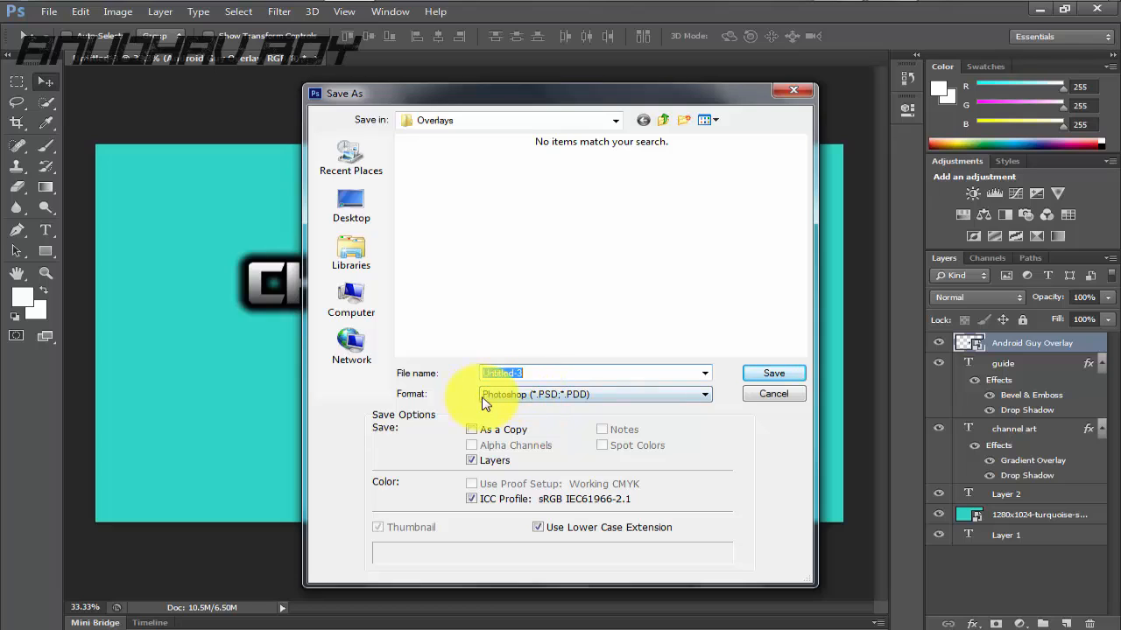
pyautogui.moveTo(593, 395)
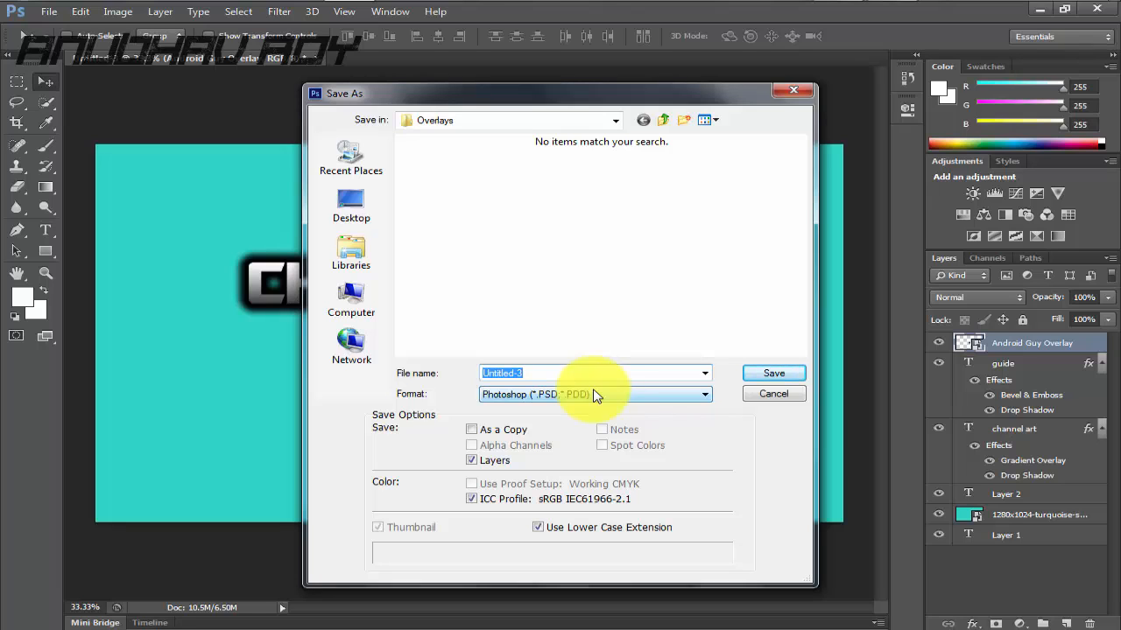
pyautogui.click(596, 394)
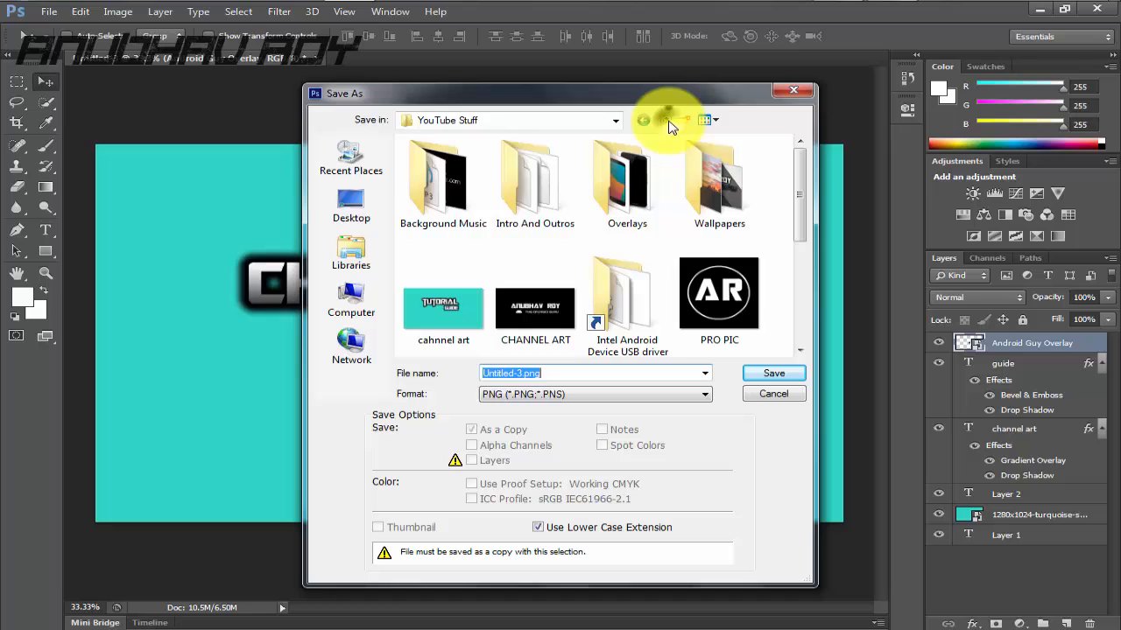
pyautogui.click(350, 206)
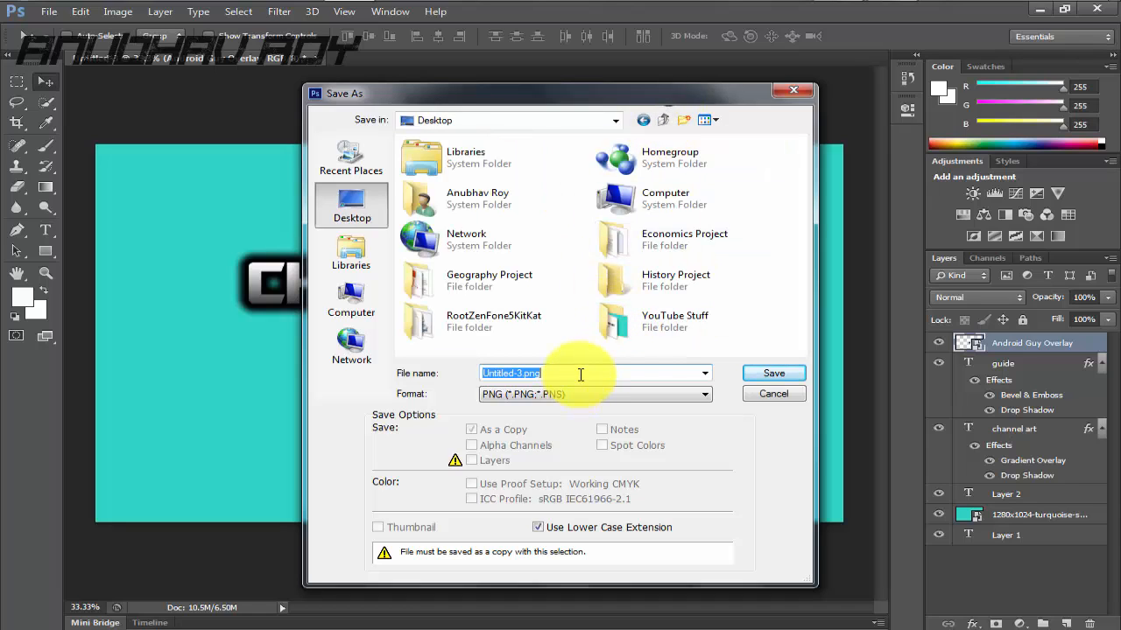
pyautogui.write('cha')
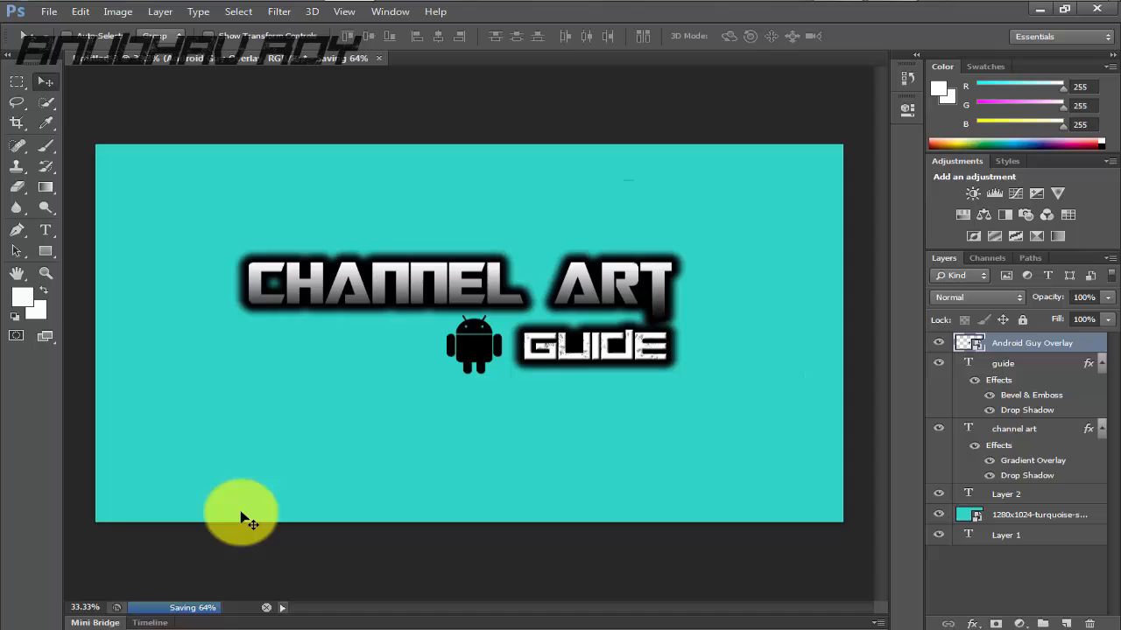
pyautogui.moveTo(707, 487)
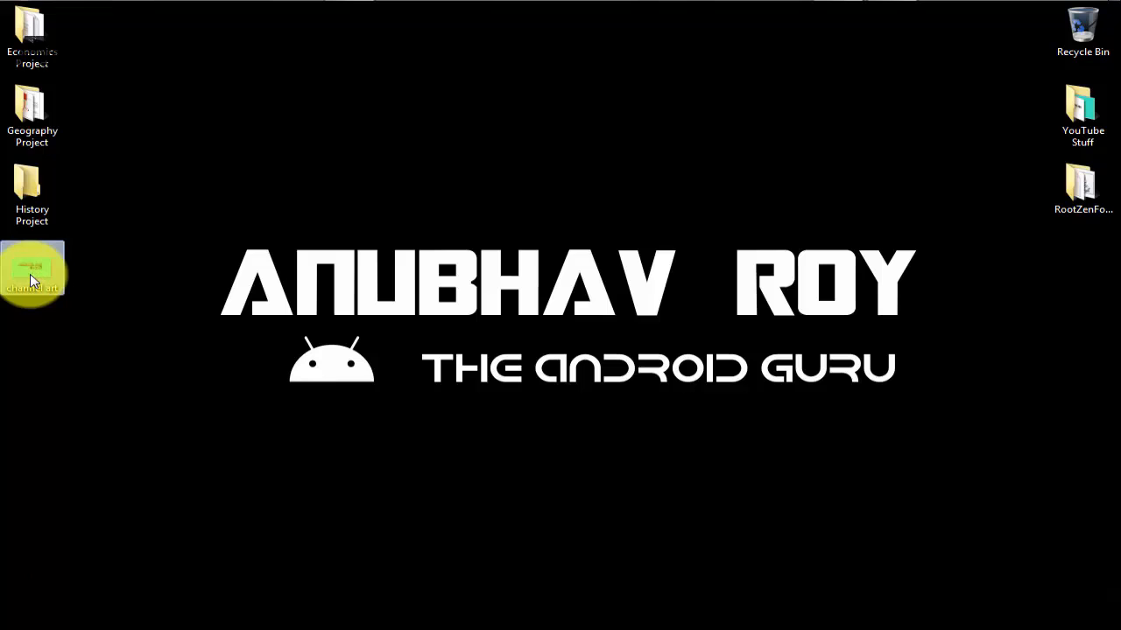
pyautogui.doubleClick(32, 267)
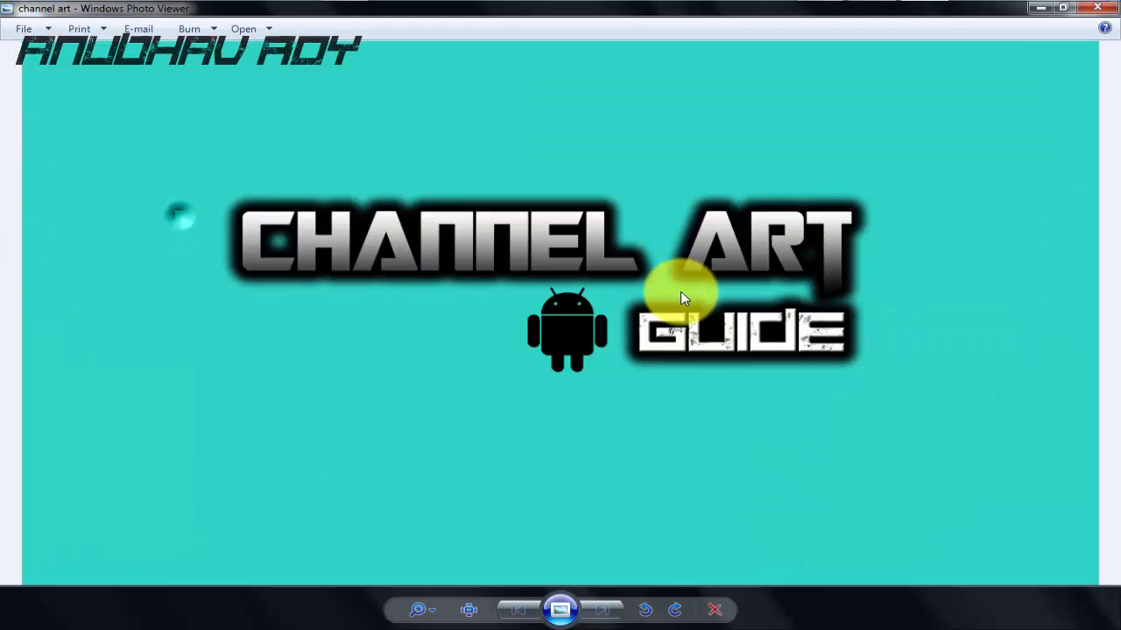
pyautogui.moveTo(438, 219)
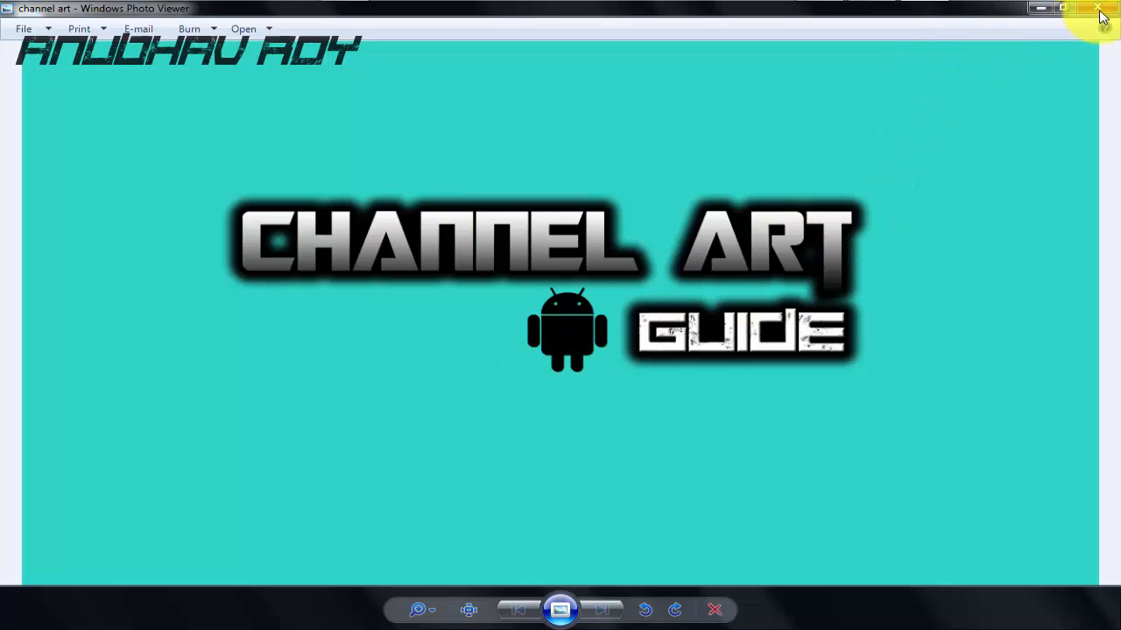
pyautogui.click(1096, 7)
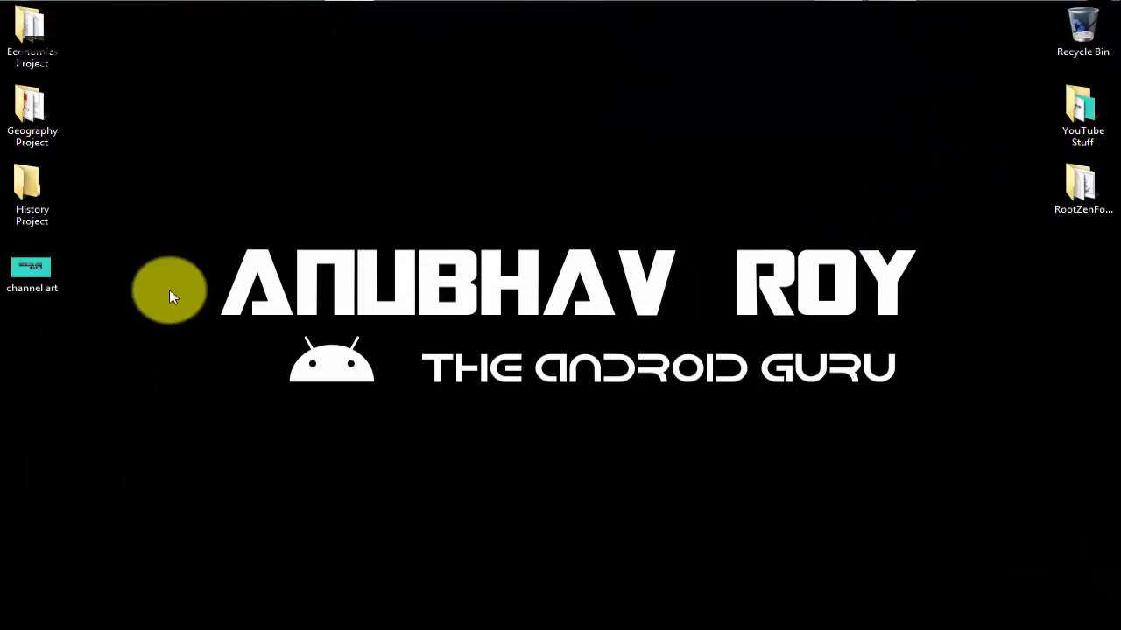